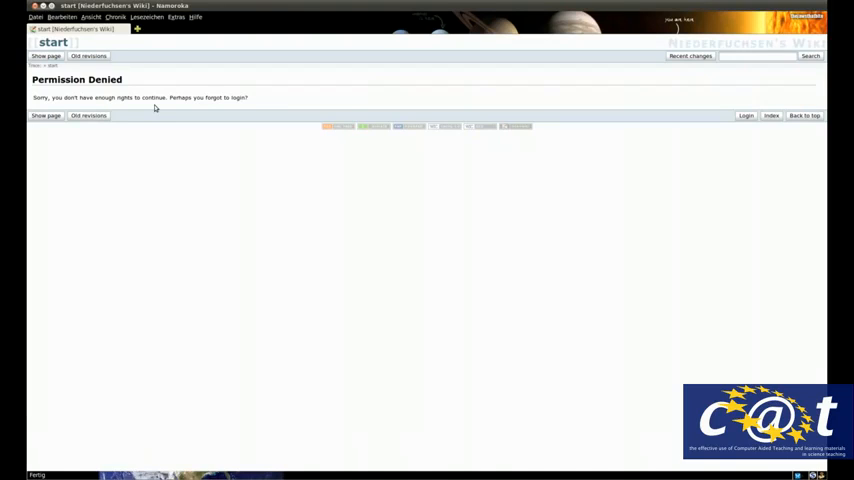
mouse_move(220, 112)
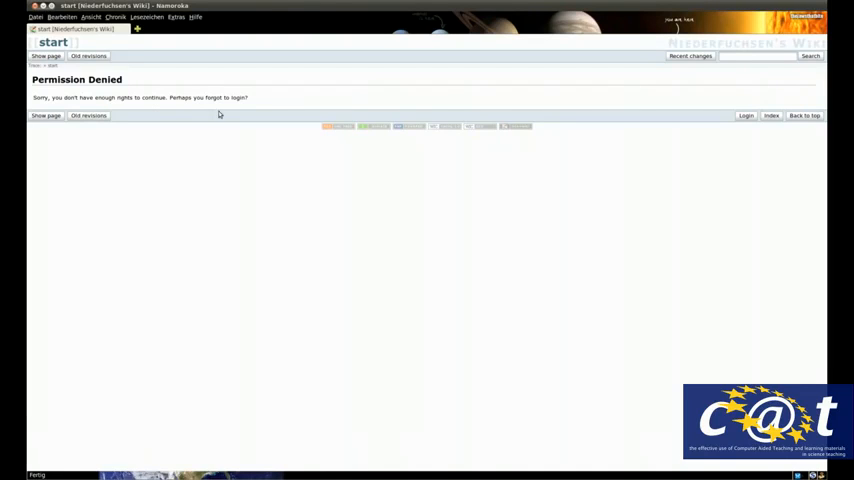
mouse_move(234, 120)
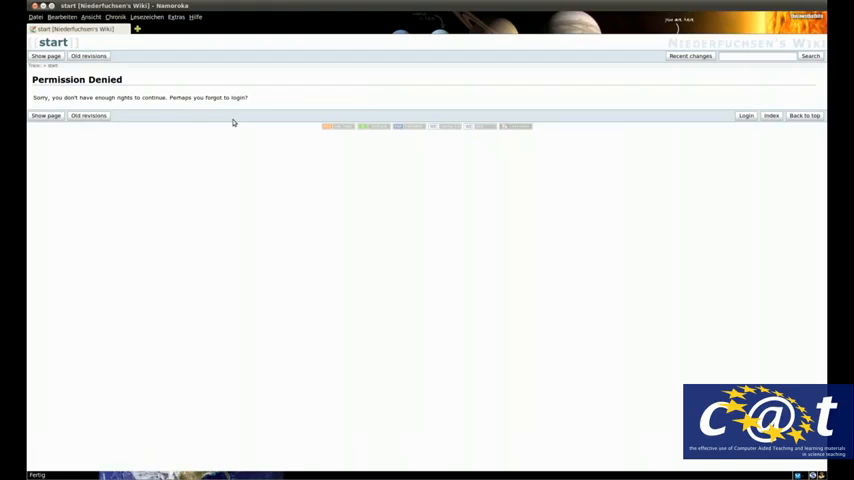
mouse_move(400, 136)
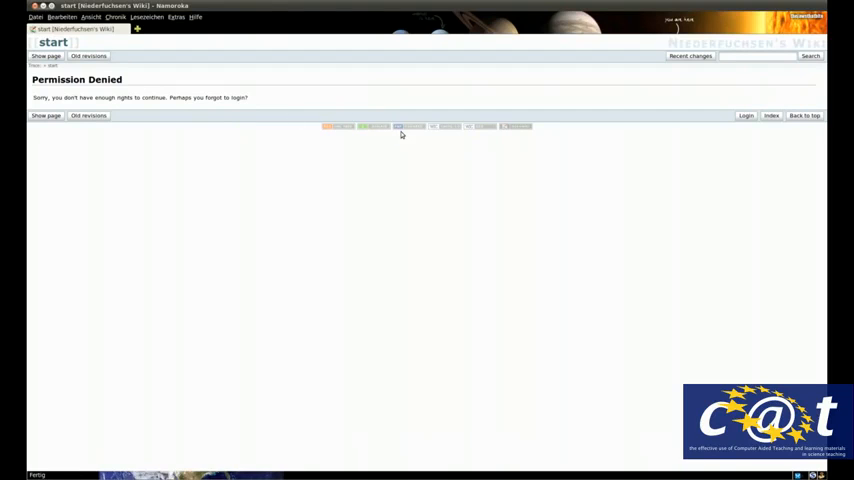
mouse_move(436, 138)
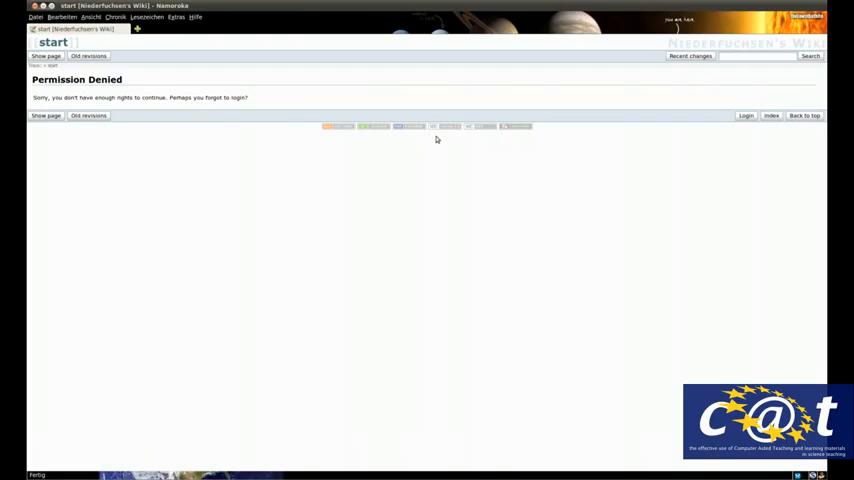
mouse_move(656, 96)
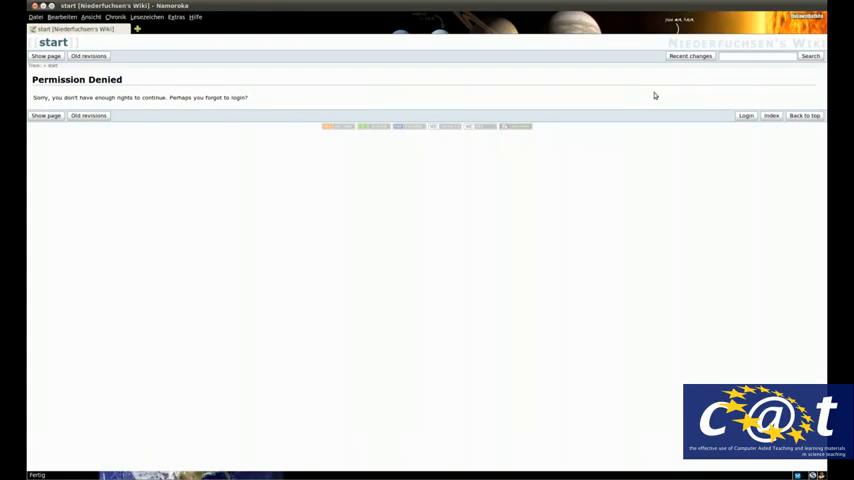
mouse_move(384, 76)
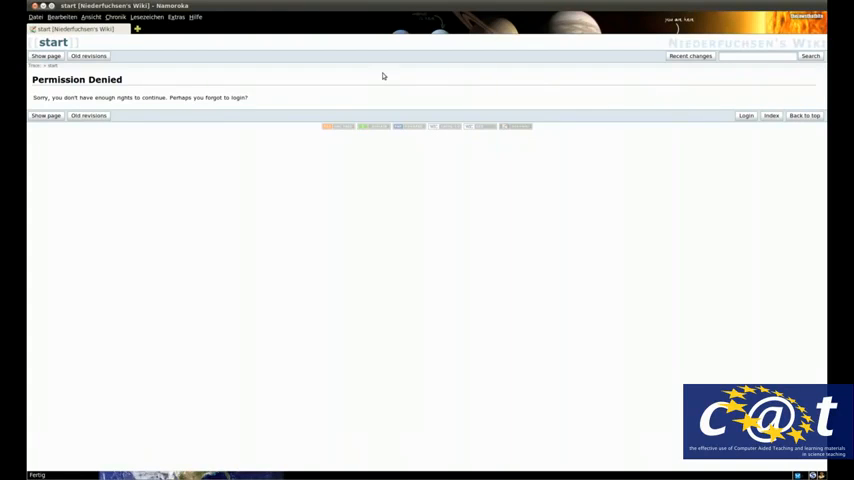
mouse_move(222, 112)
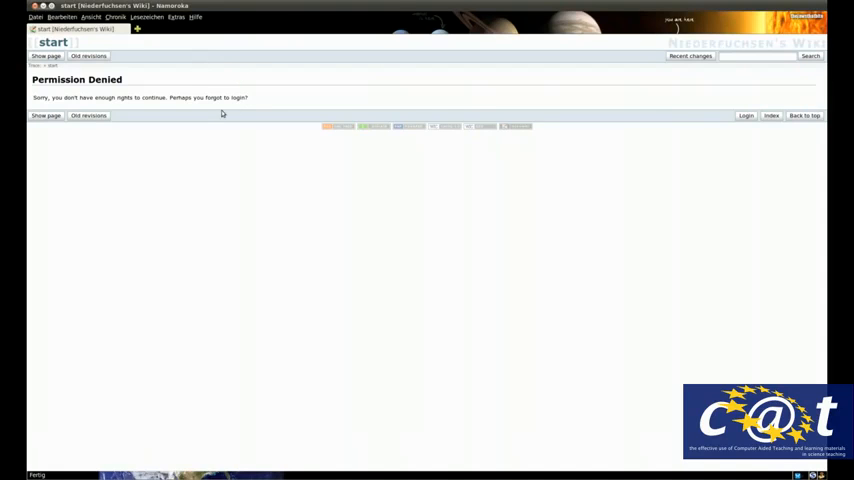
mouse_move(248, 164)
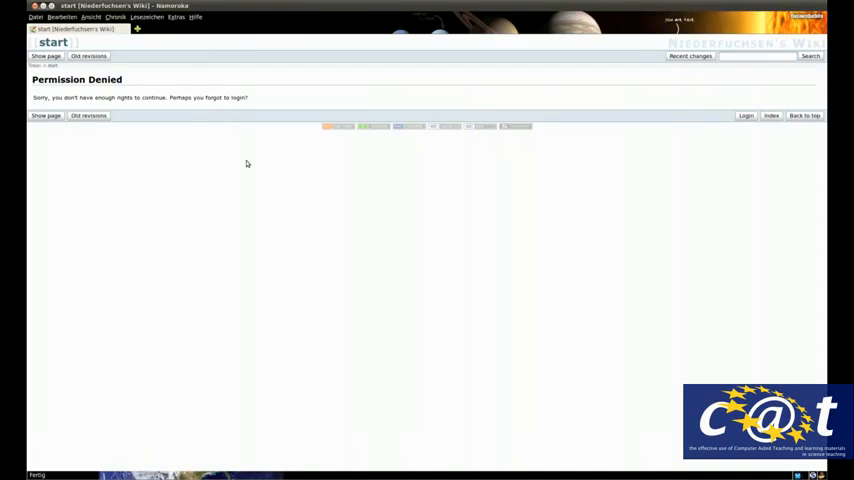
mouse_move(266, 152)
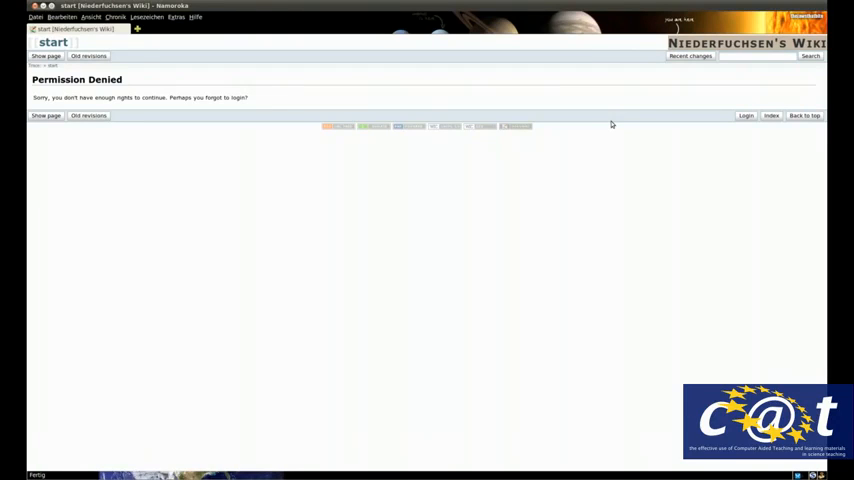
mouse_move(680, 122)
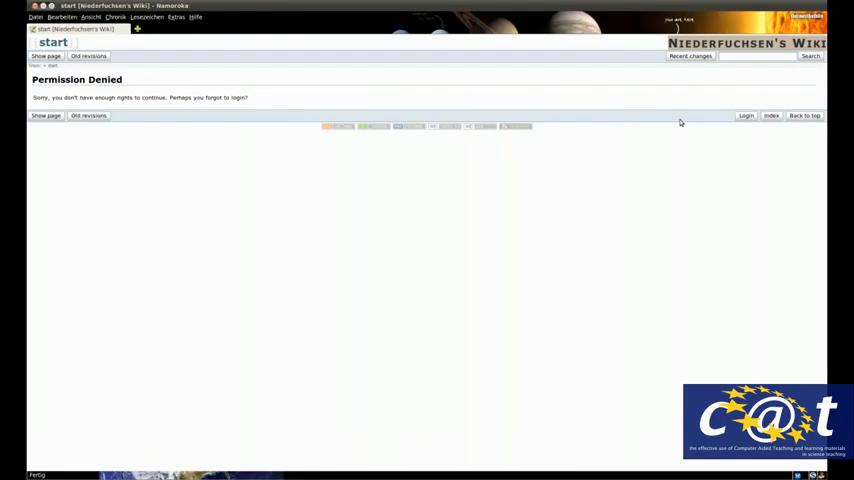
mouse_move(730, 122)
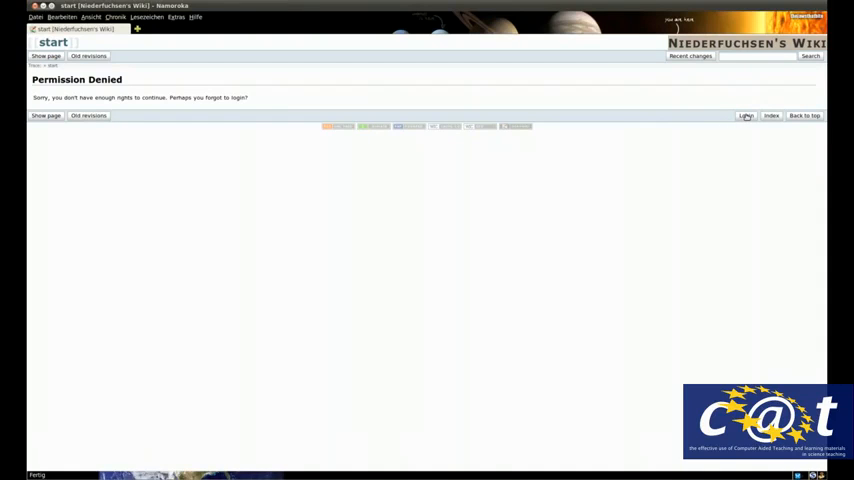
mouse_move(744, 116)
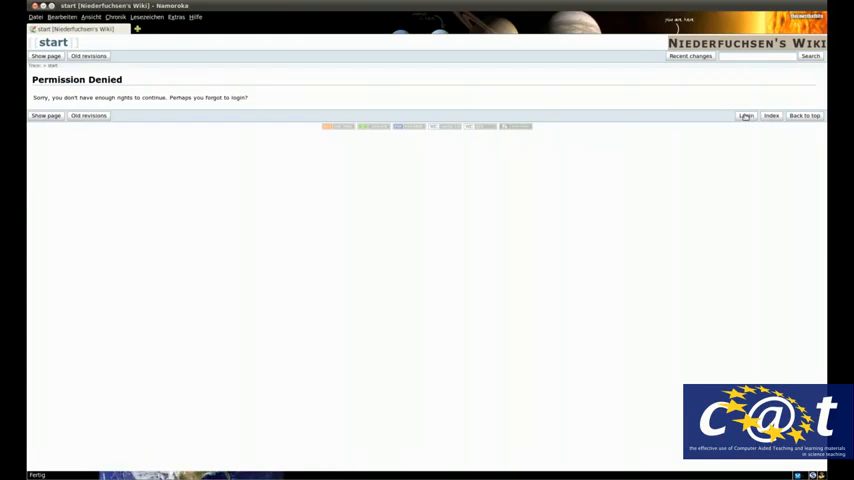
Log in to the wiki with the entered username and password, toggling Remember me.
click(744, 116)
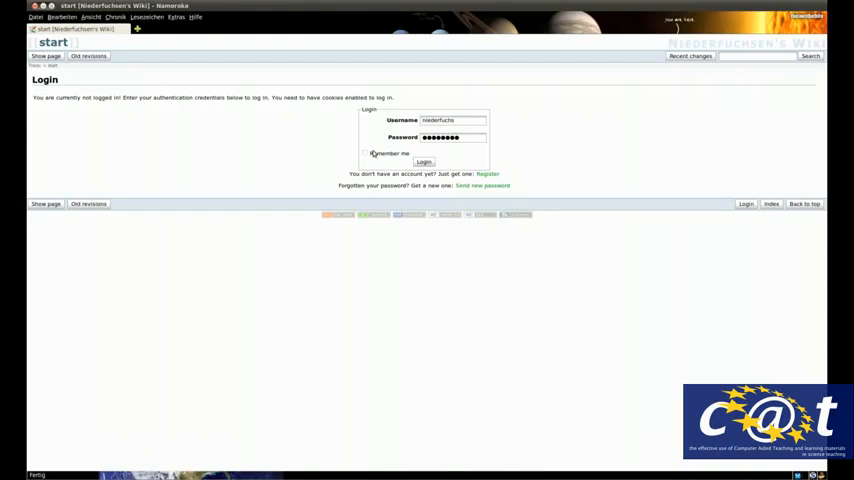
click(366, 152)
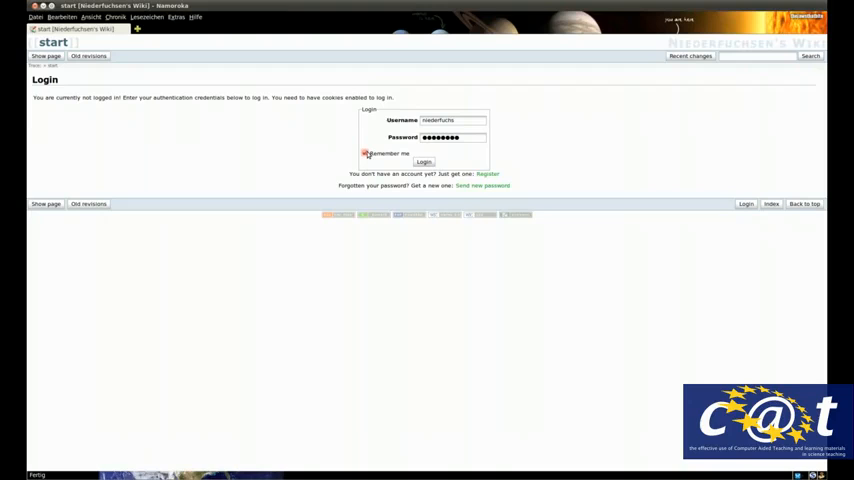
click(364, 152)
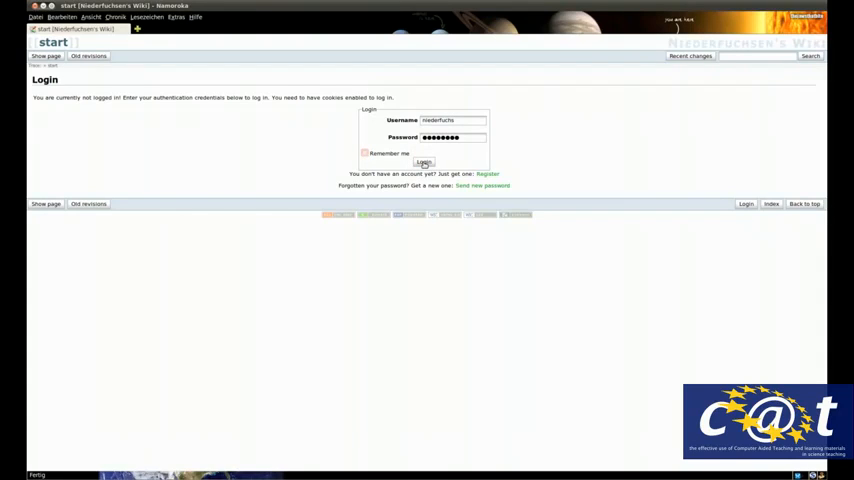
click(424, 162)
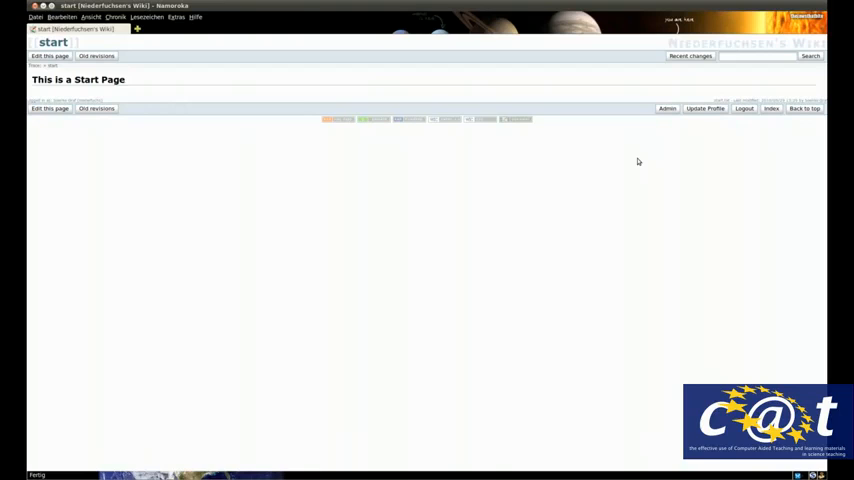
mouse_move(128, 84)
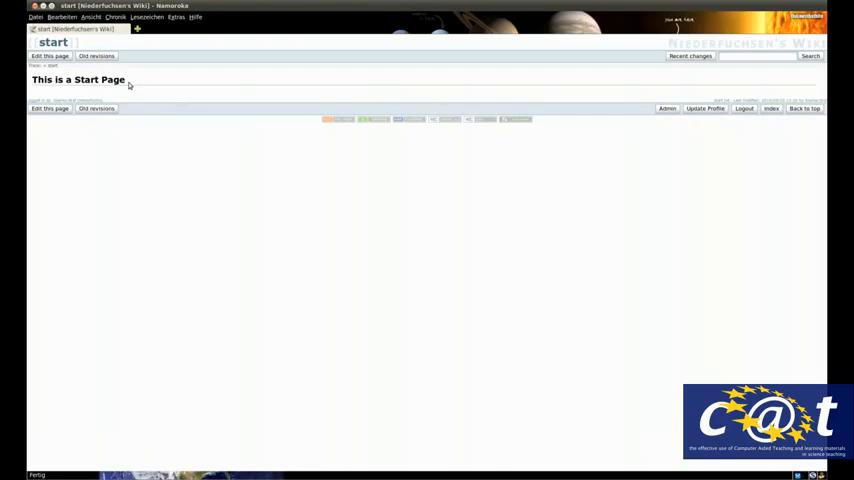
mouse_move(148, 94)
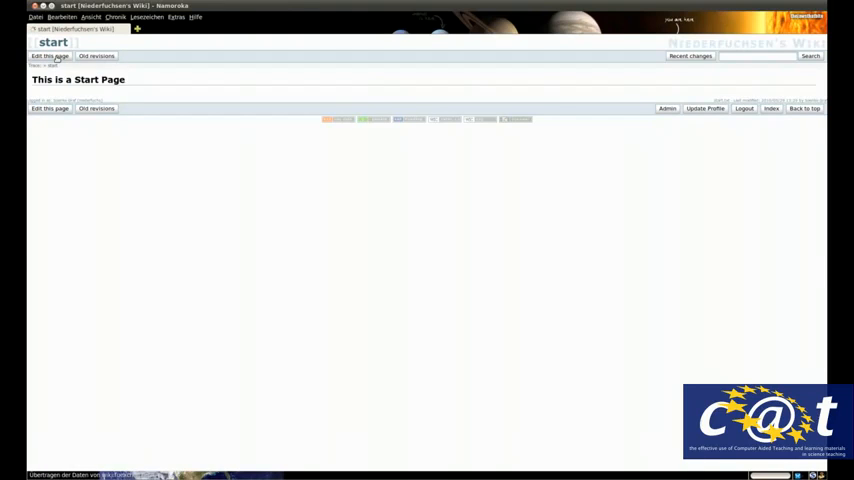
Edit the start page to add a 'Table of contents' heading under the title and save it.
click(48, 56)
text(===== T =====)
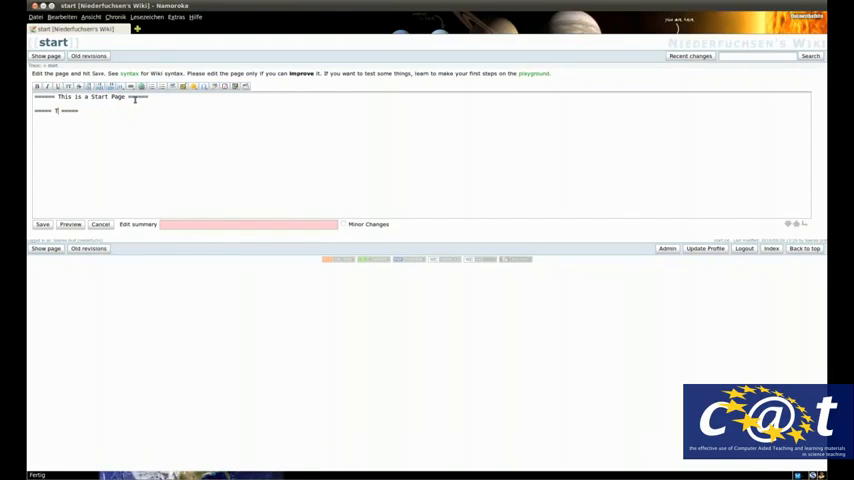
text(Table of)
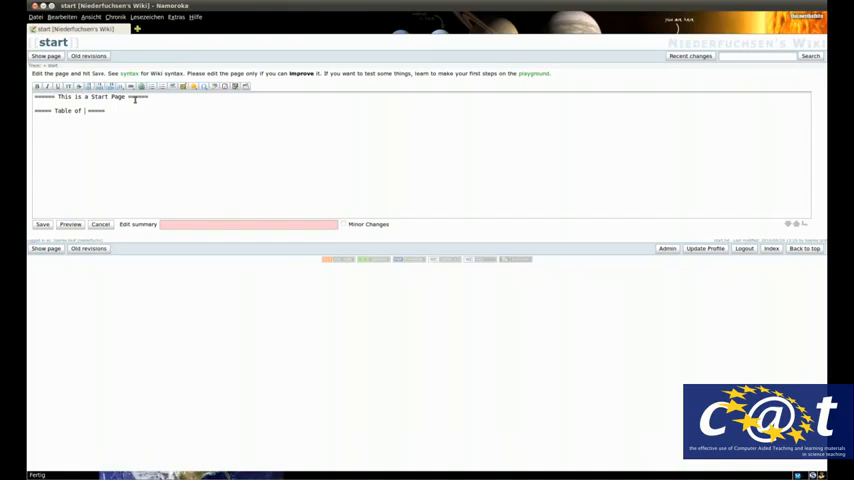
text(contents)
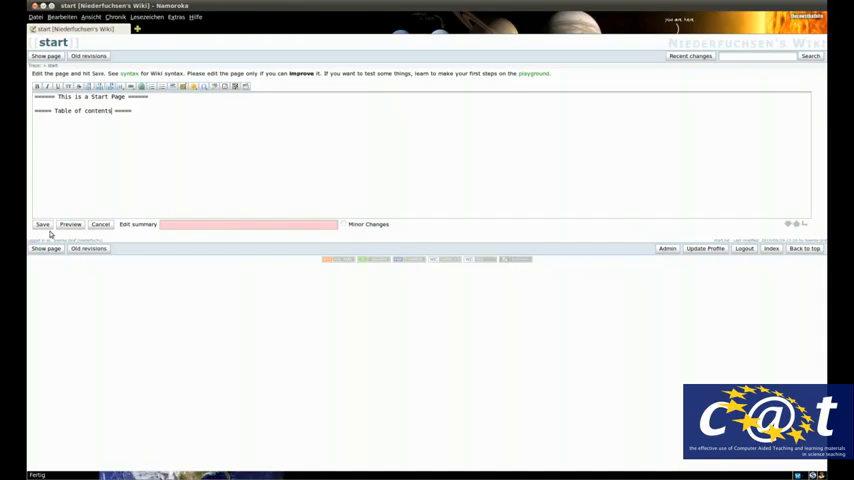
click(42, 224)
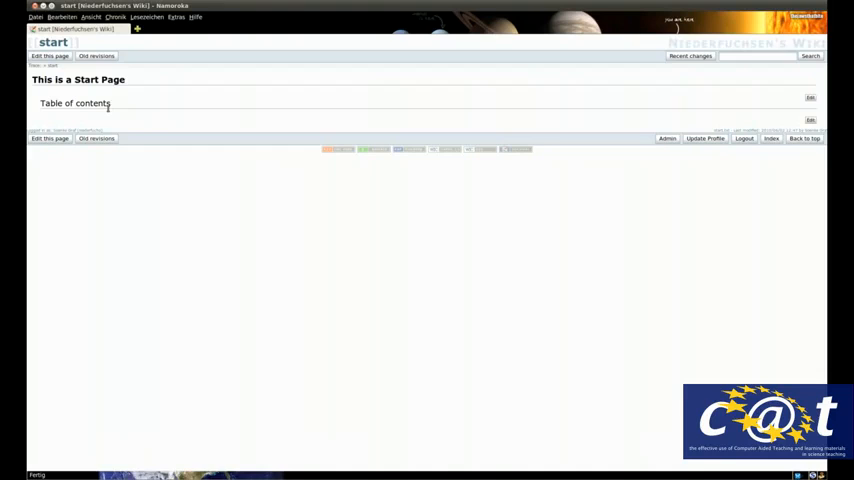
mouse_move(96, 138)
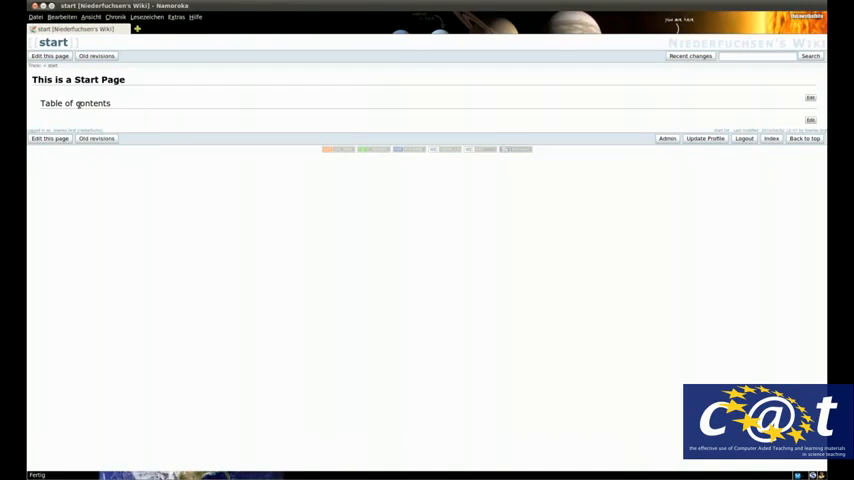
mouse_move(290, 78)
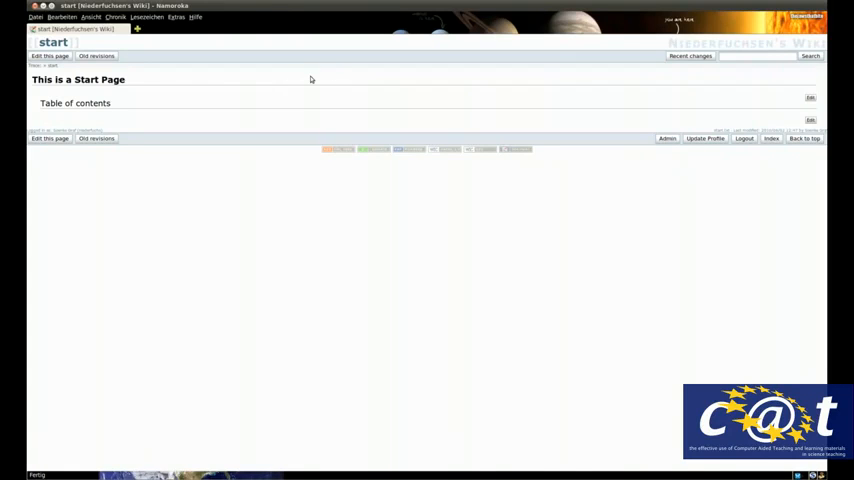
mouse_move(616, 146)
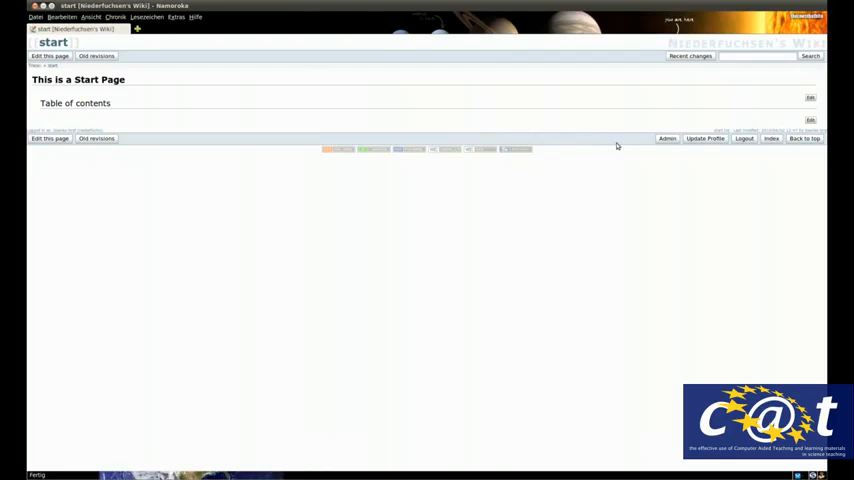
mouse_move(230, 60)
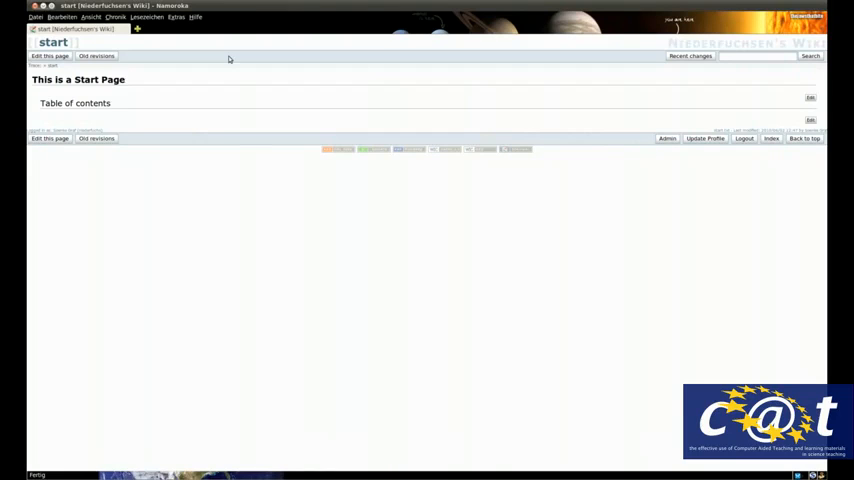
mouse_move(748, 200)
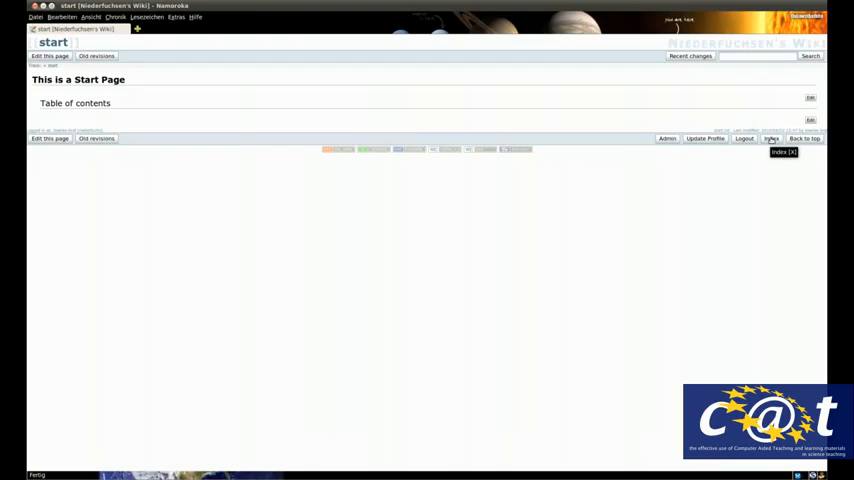
Expand dpg2010 and its nested sub-namespaces in the Index tree, collapsing and re-expanding it.
click(772, 138)
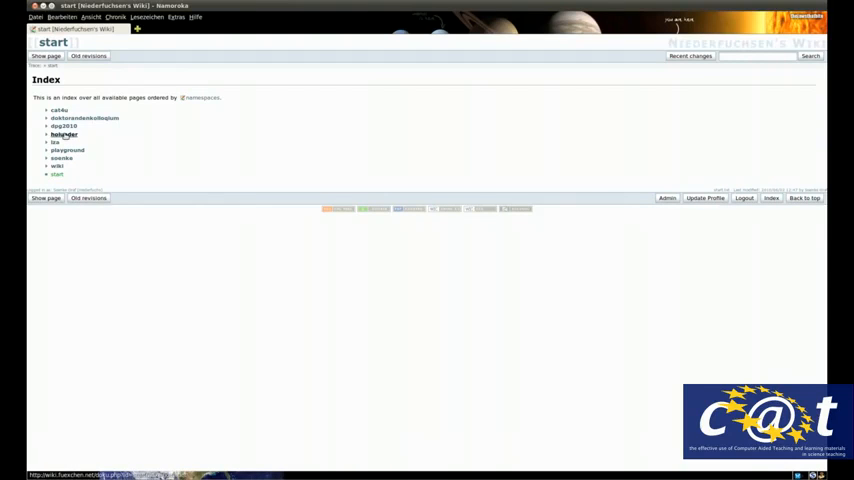
click(48, 126)
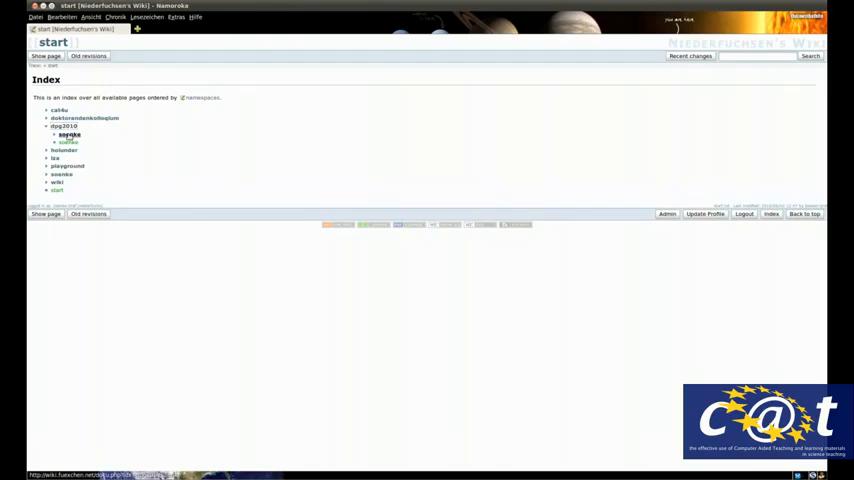
click(70, 134)
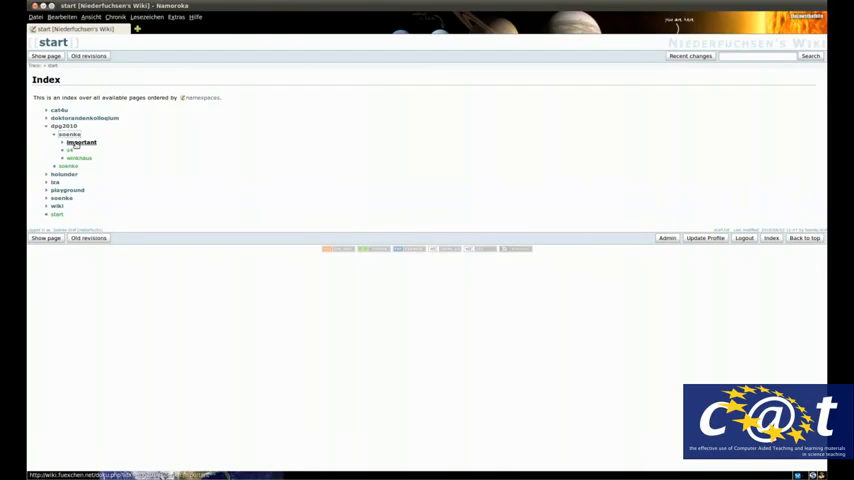
click(80, 142)
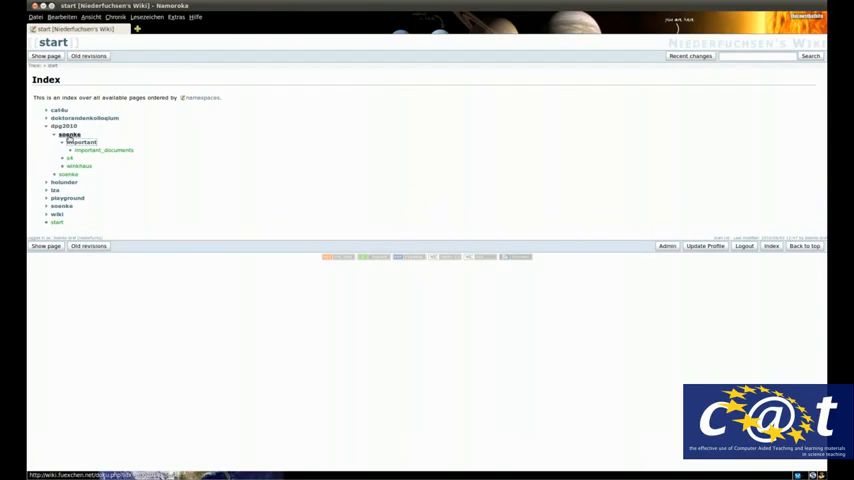
click(54, 134)
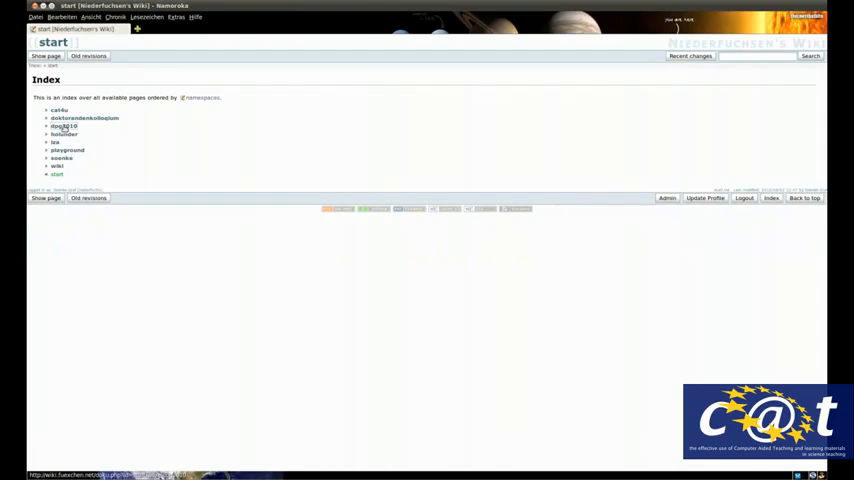
click(48, 134)
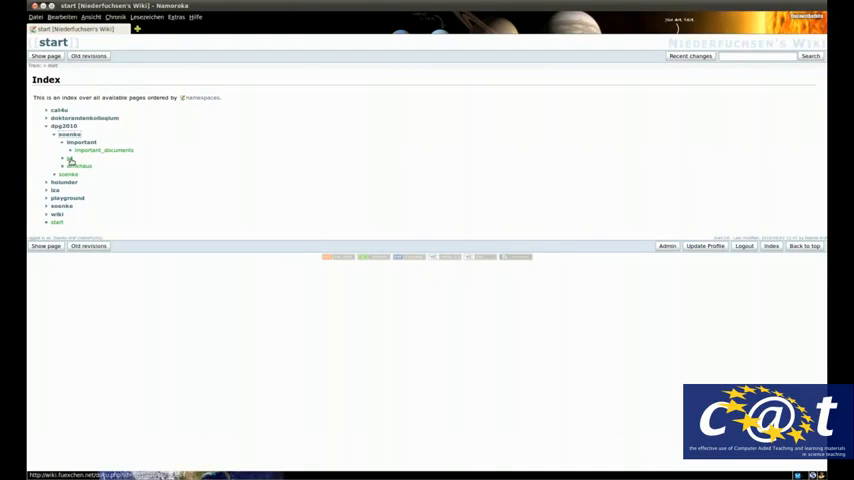
mouse_move(64, 164)
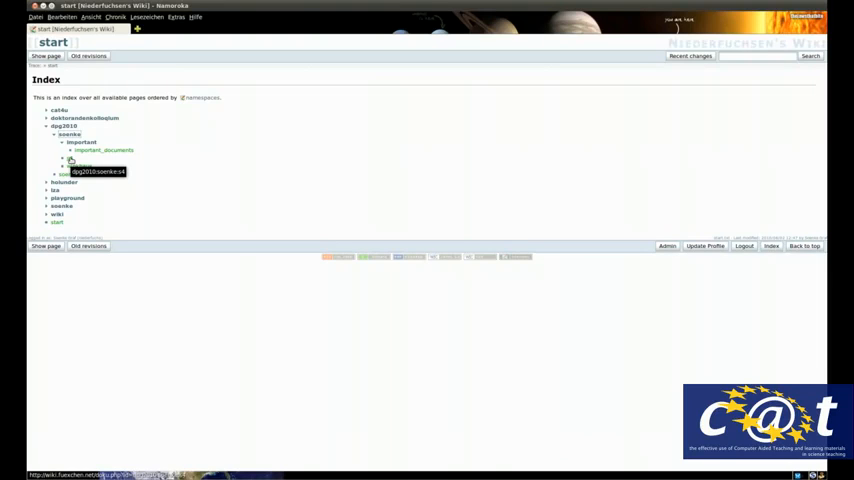
View a page inside the dpg2010 namespace from the index.
click(96, 172)
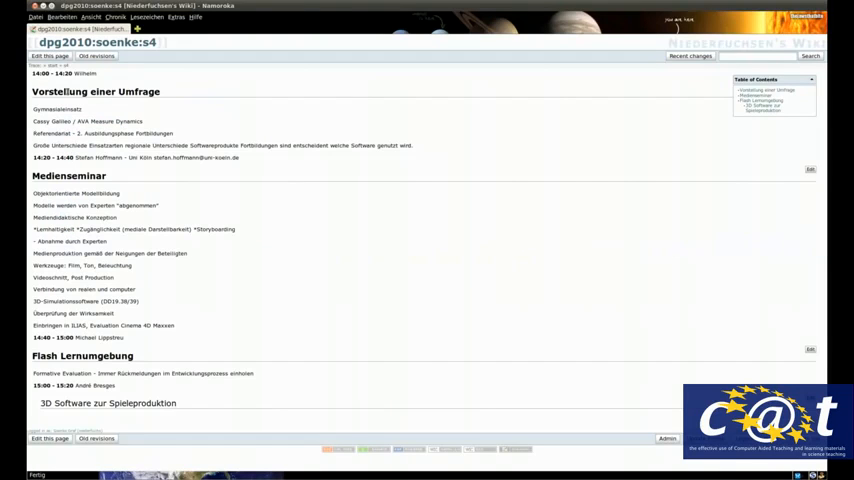
mouse_move(164, 192)
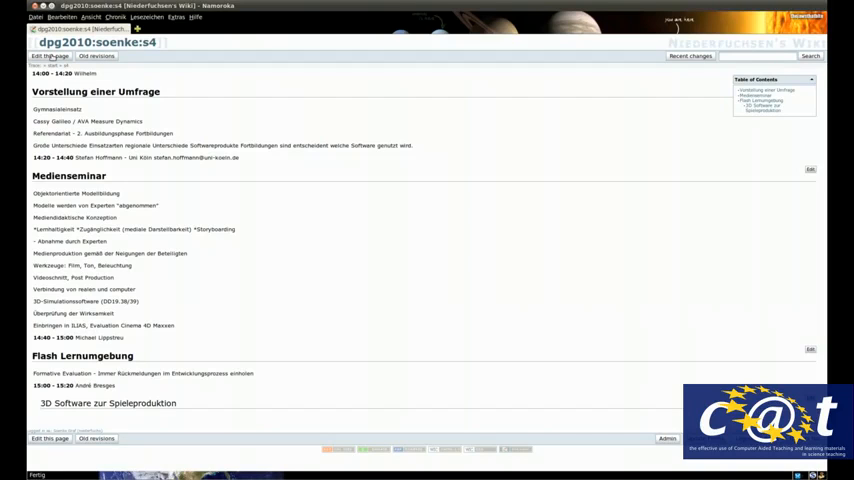
mouse_move(44, 452)
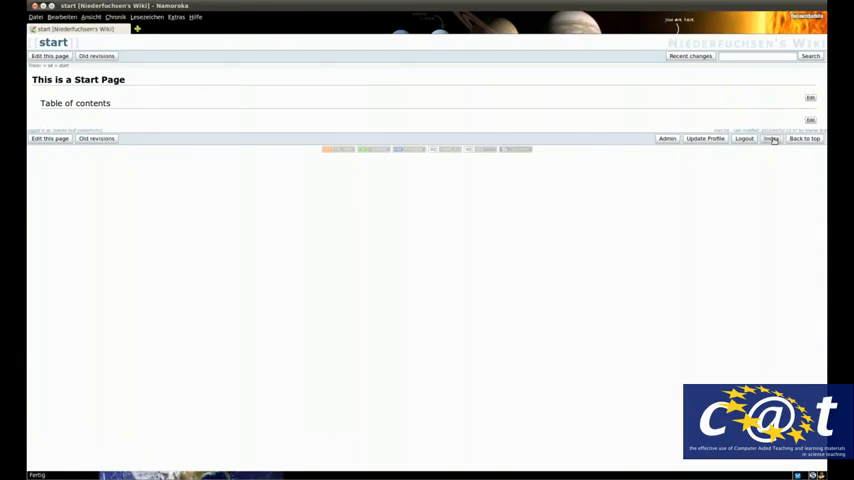
Return to the page Index and expand the dpg2010 namespace.
click(770, 140)
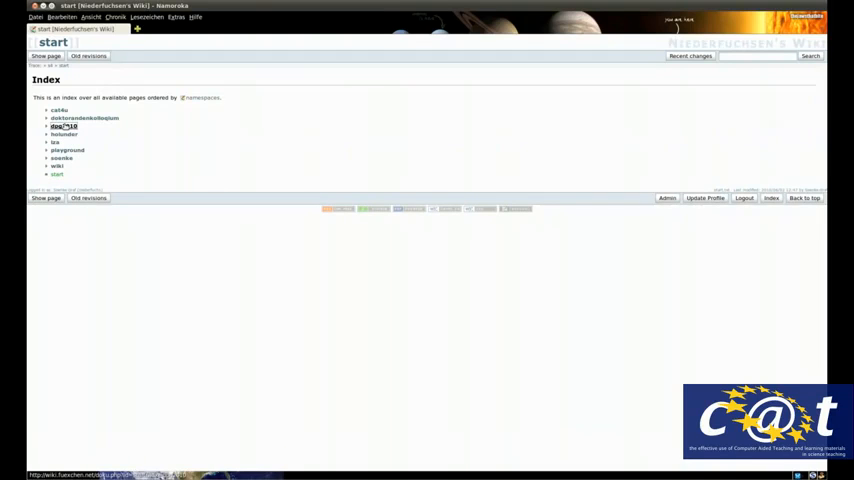
click(48, 126)
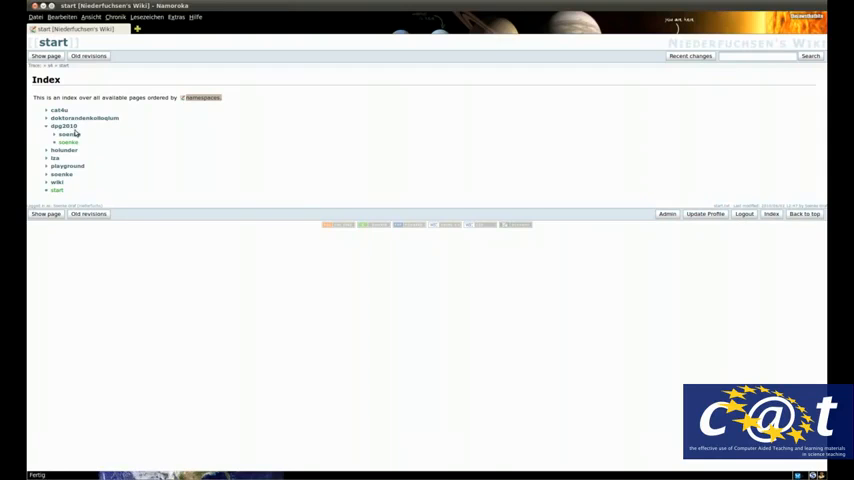
mouse_move(200, 132)
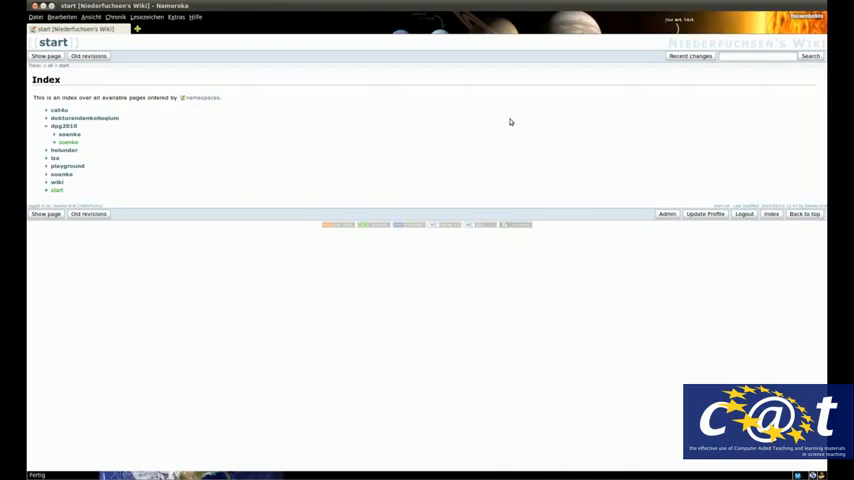
mouse_move(564, 94)
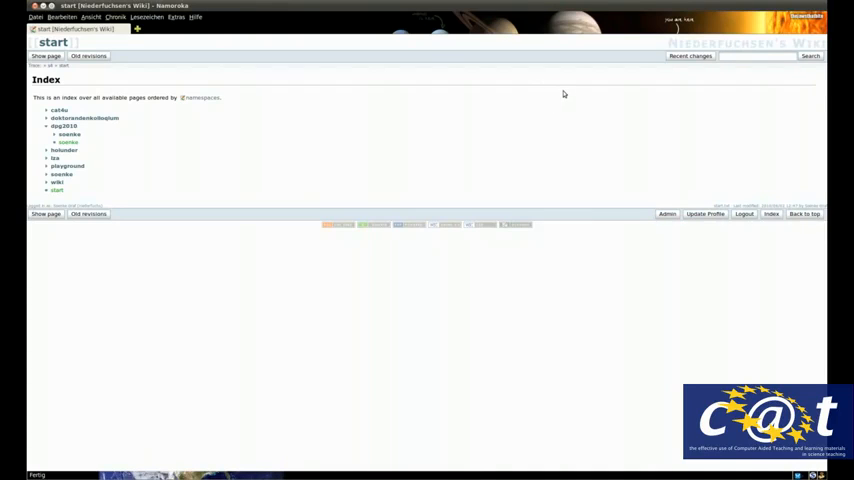
mouse_move(592, 90)
text(New Stuff 2010 Ideas)
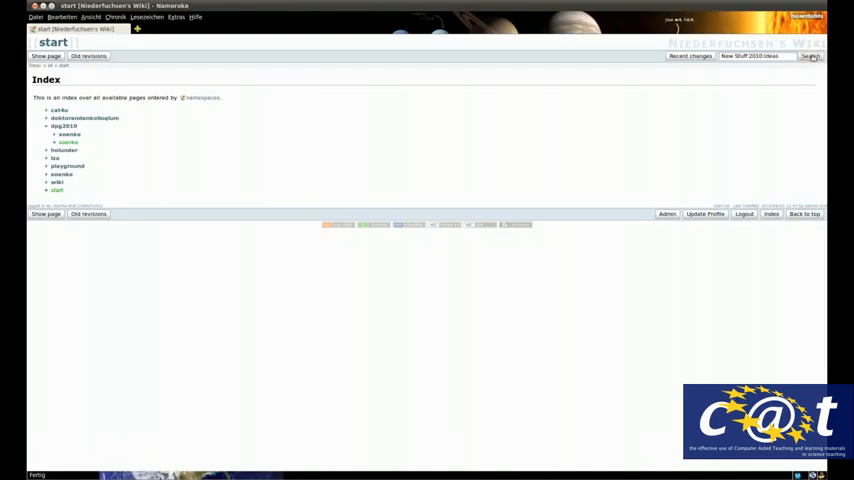
Search for new_stuff:2010:ideas and, finding nothing, begin creating that page.
click(810, 56)
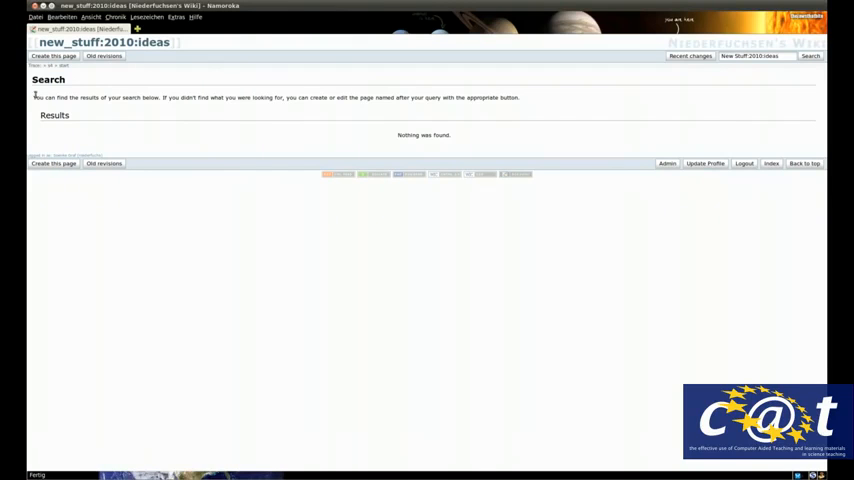
mouse_move(268, 96)
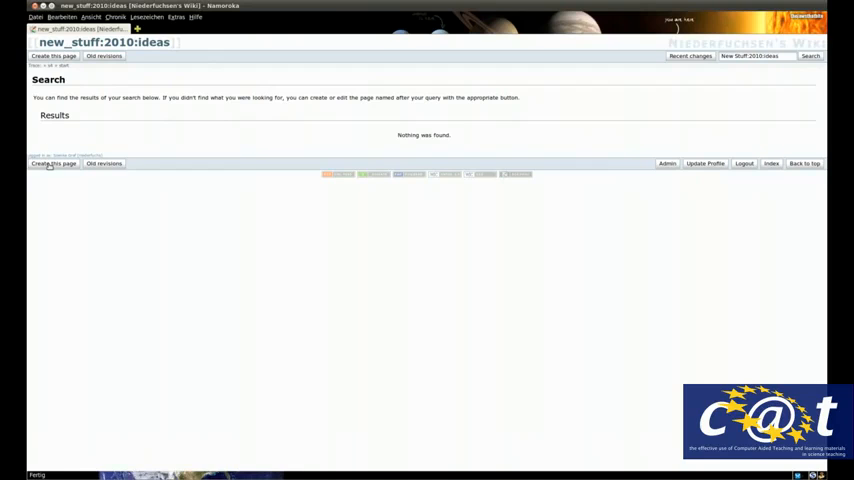
mouse_move(52, 164)
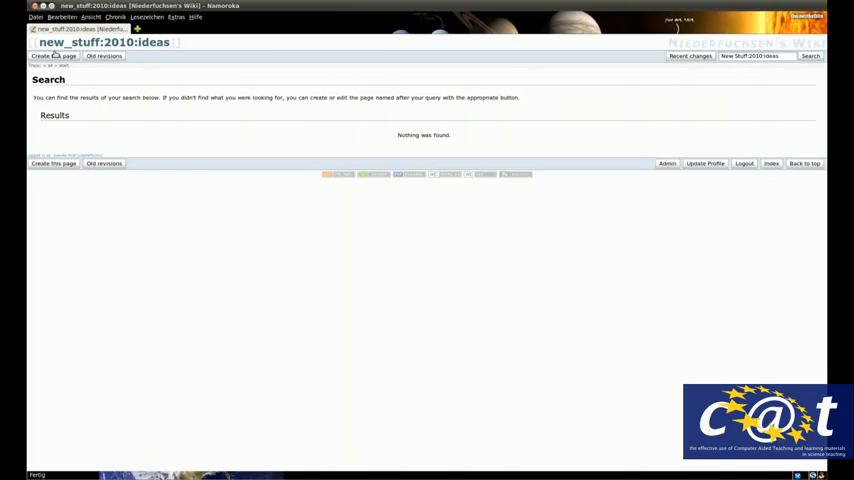
click(48, 56)
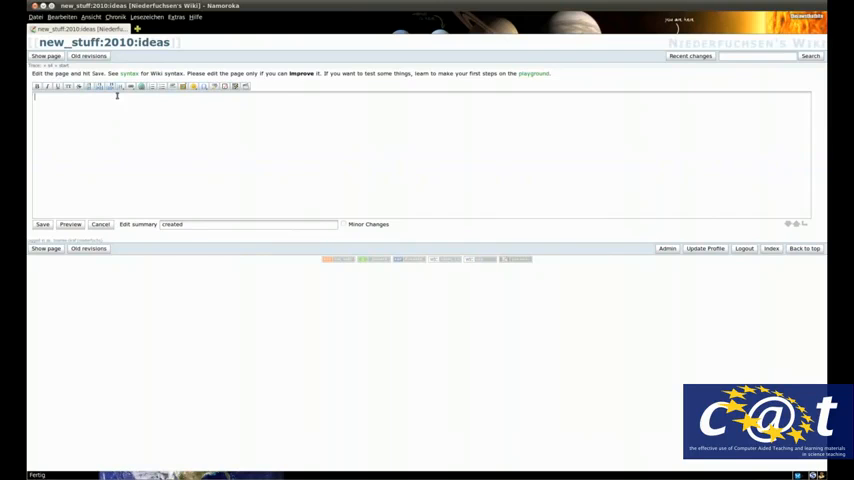
Insert a level-1 heading 'New Page' via the Headline button and save new_stuff:2010:ideas.
click(120, 86)
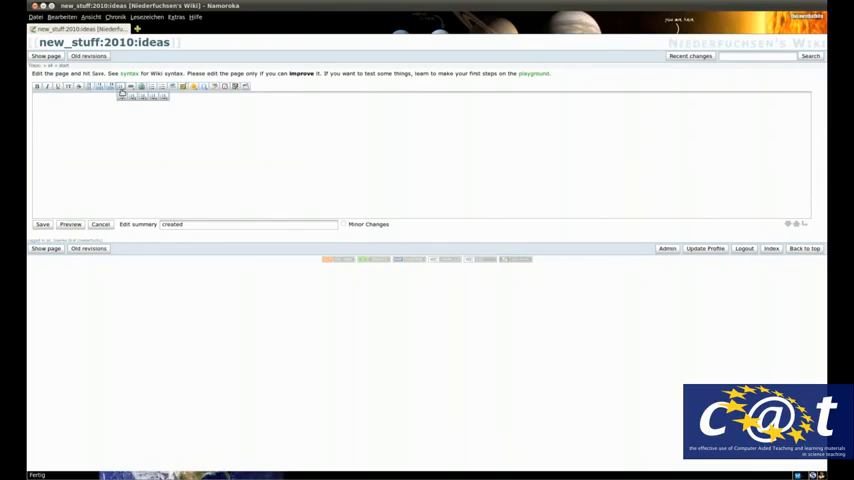
click(122, 86)
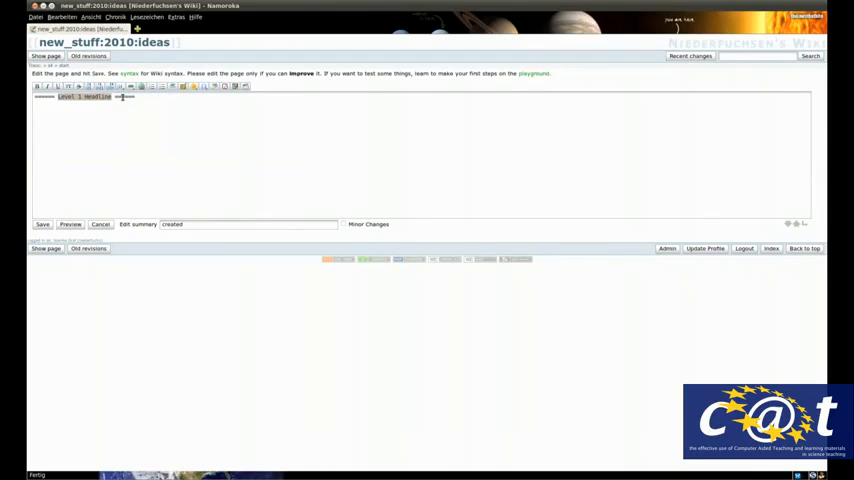
text(New Page)
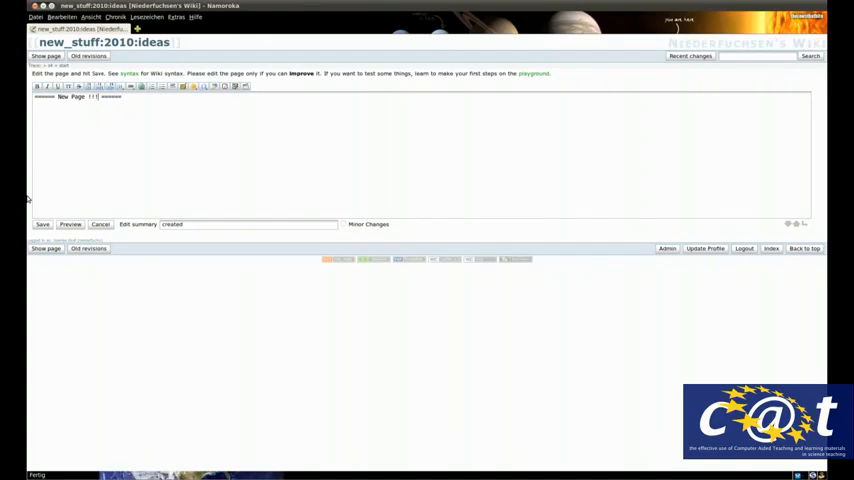
click(42, 224)
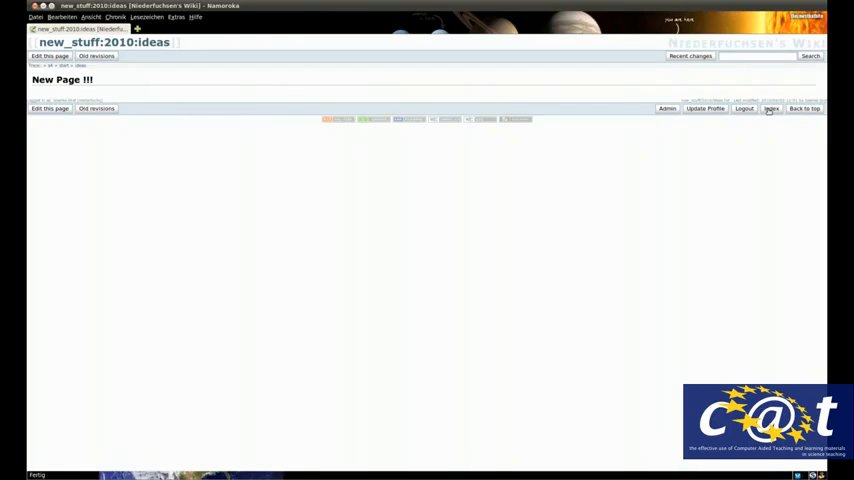
mouse_move(772, 108)
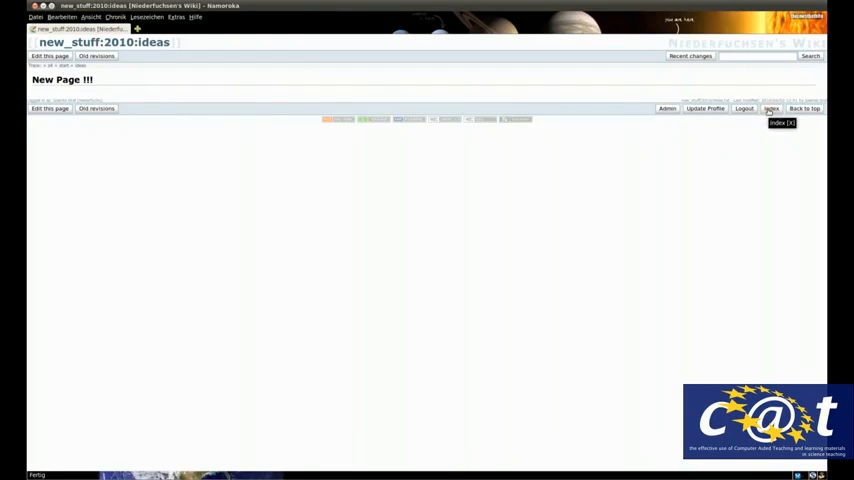
Expand new_stuff and 2010 in the Index to reveal ideas, then search for new_stuff:2010:super.
click(772, 108)
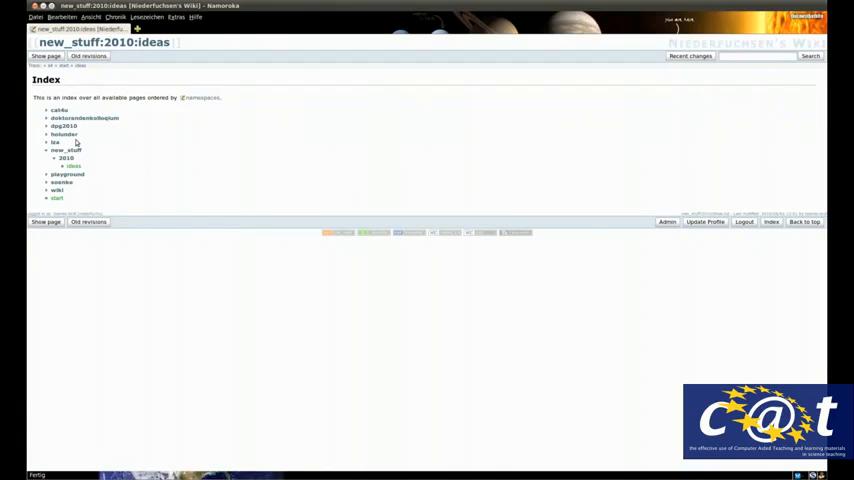
mouse_move(64, 150)
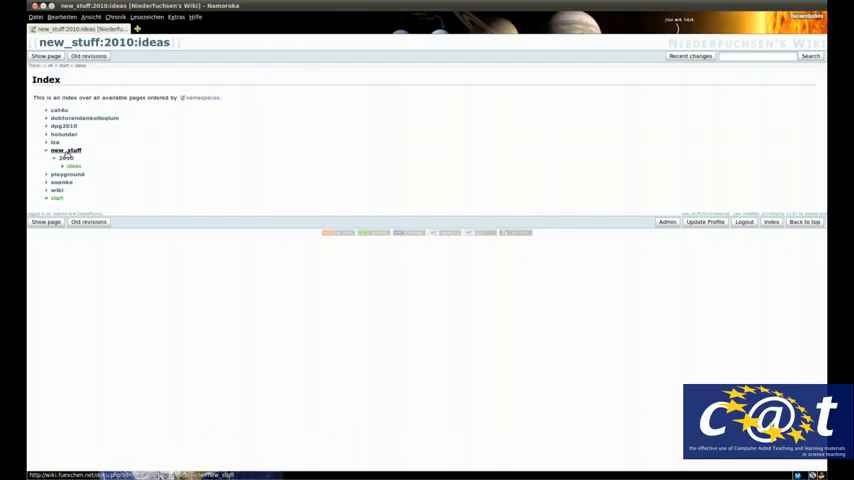
click(64, 158)
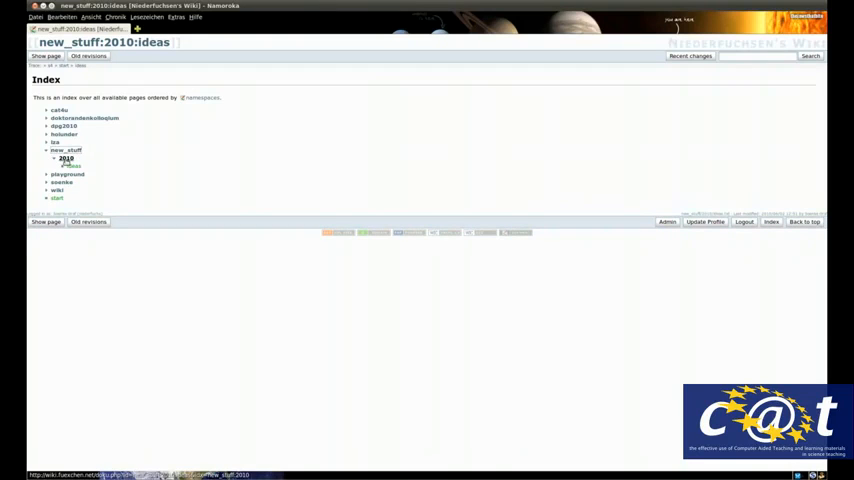
click(64, 158)
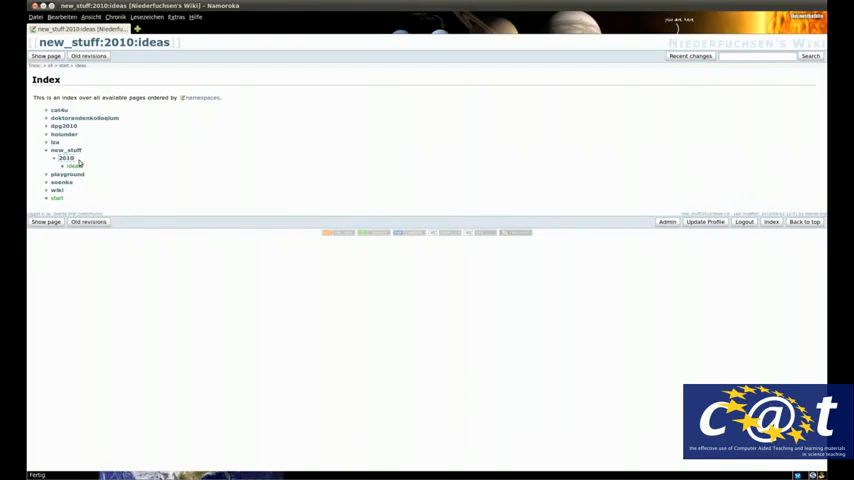
mouse_move(74, 166)
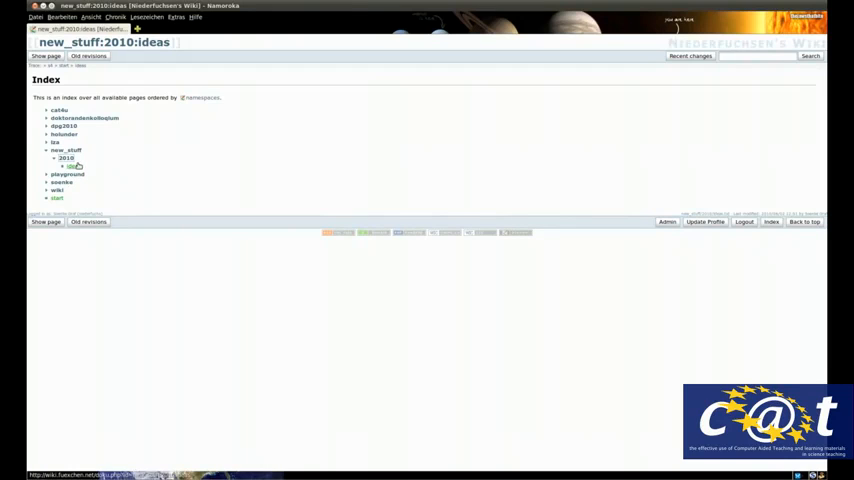
mouse_move(76, 166)
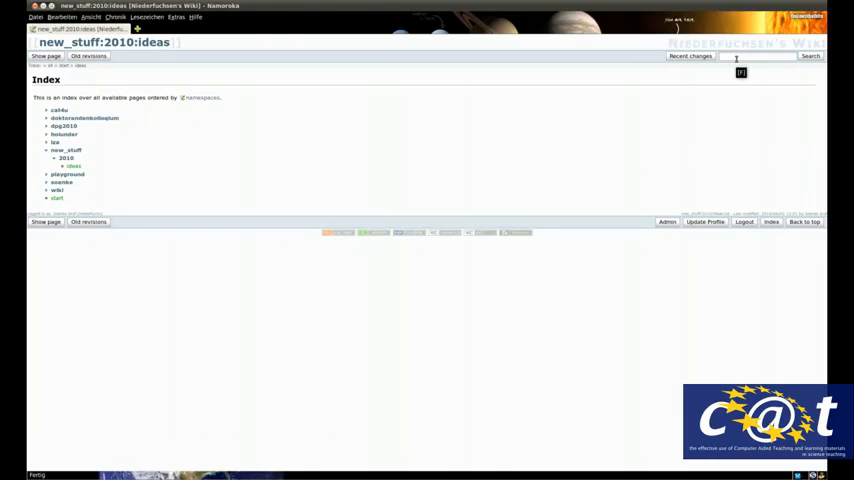
text(new_stuff:2010:super)
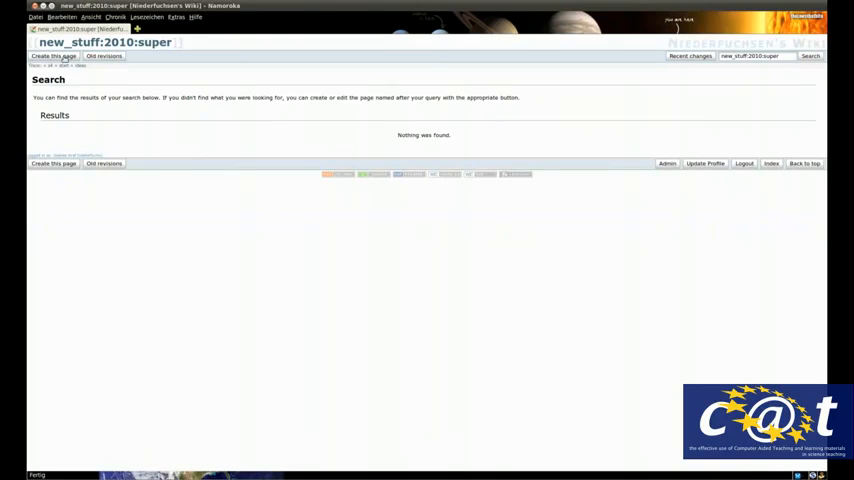
mouse_move(54, 56)
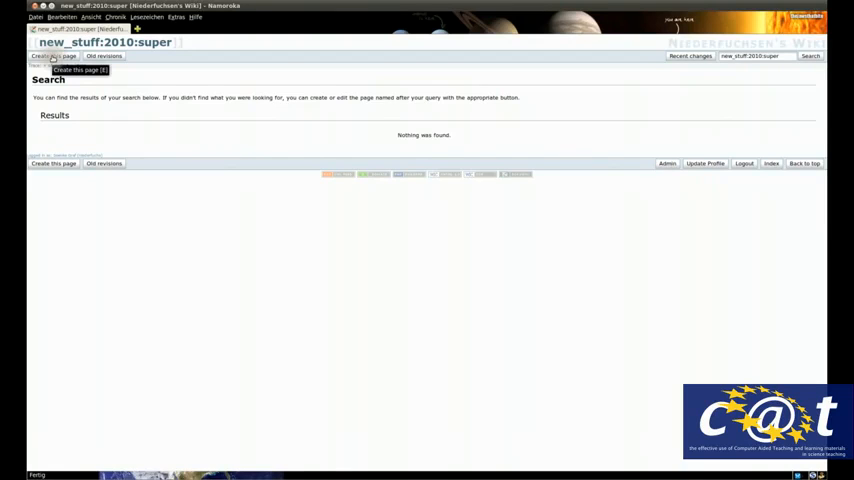
Create new_stuff:2010:super with a '====== Super ======' heading, save it, and return to the Index.
click(54, 56)
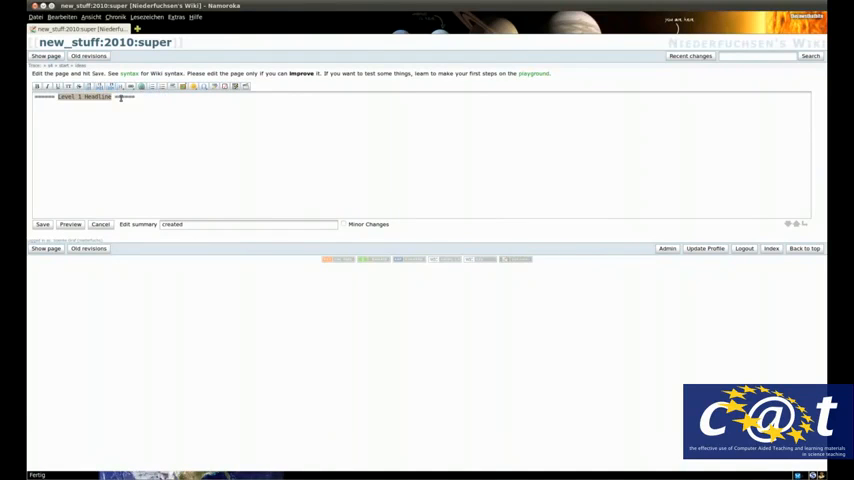
text(Super!)
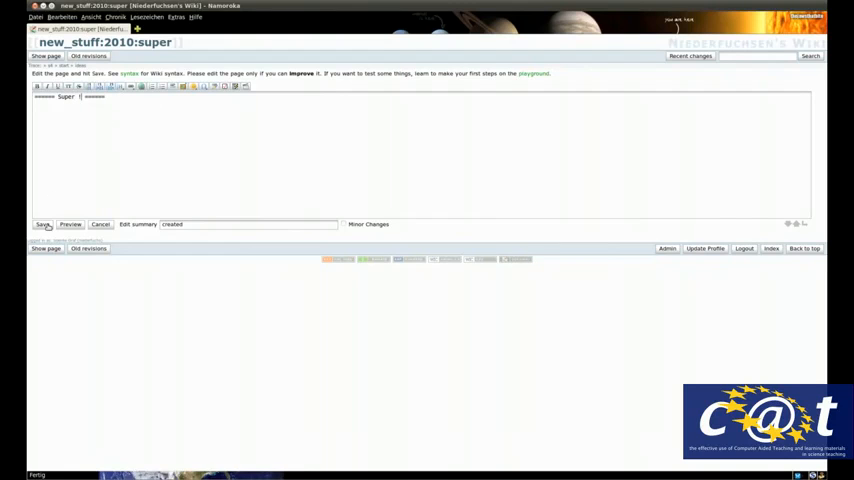
mouse_move(44, 224)
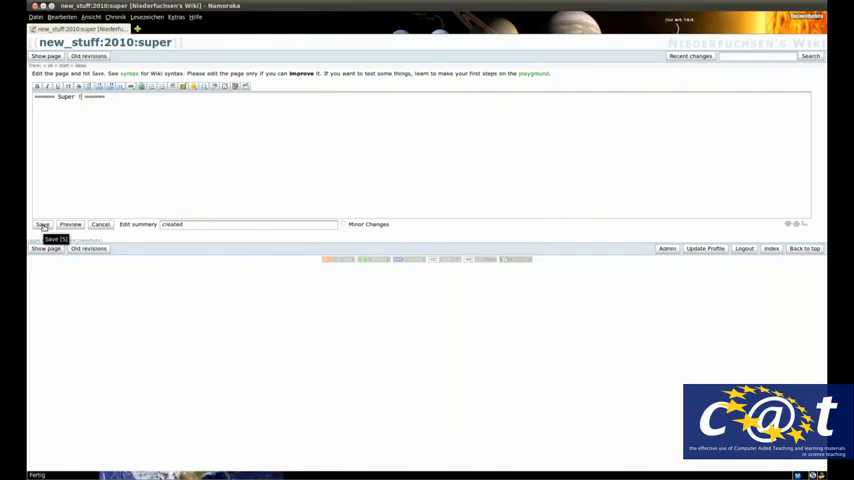
click(42, 224)
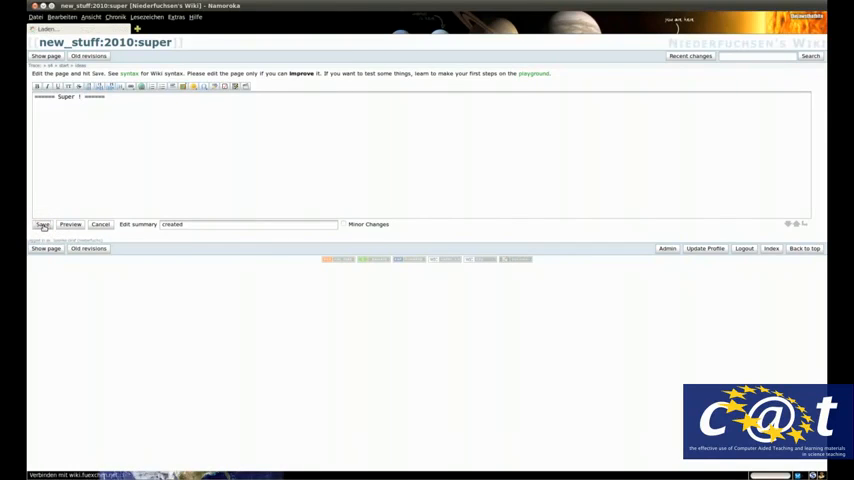
click(44, 224)
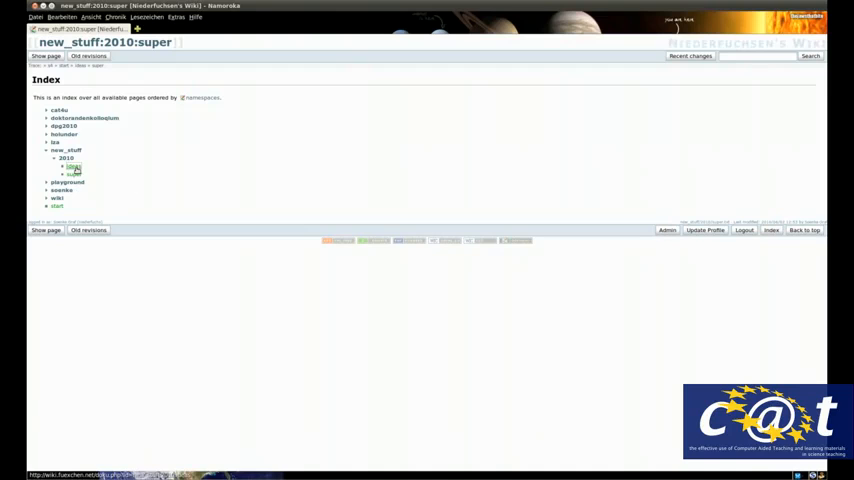
Visit the ideas page, jump to super, and reopen ideas from the Index.
click(74, 172)
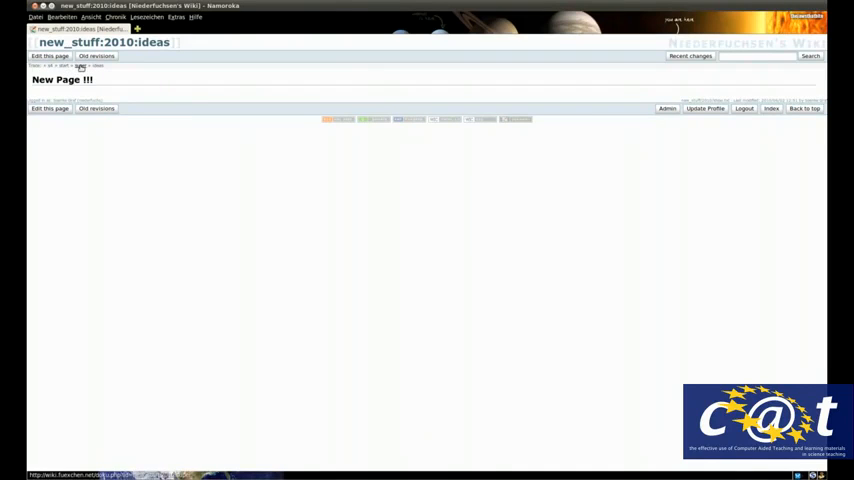
click(80, 64)
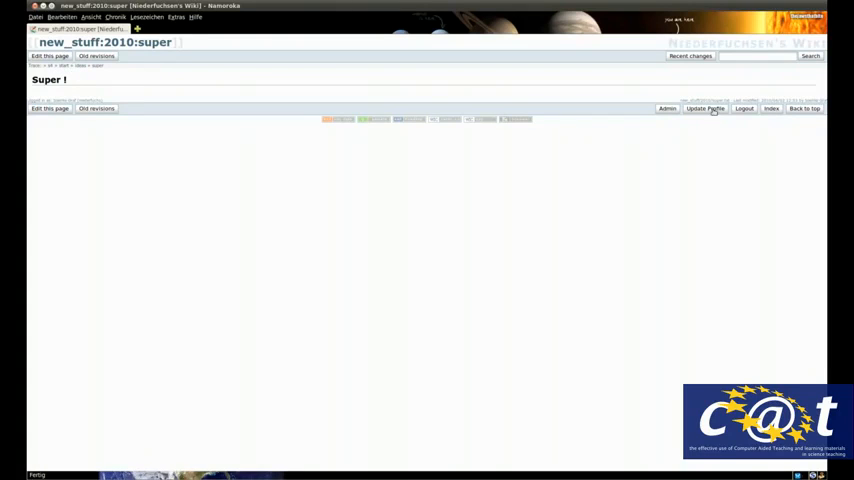
click(772, 108)
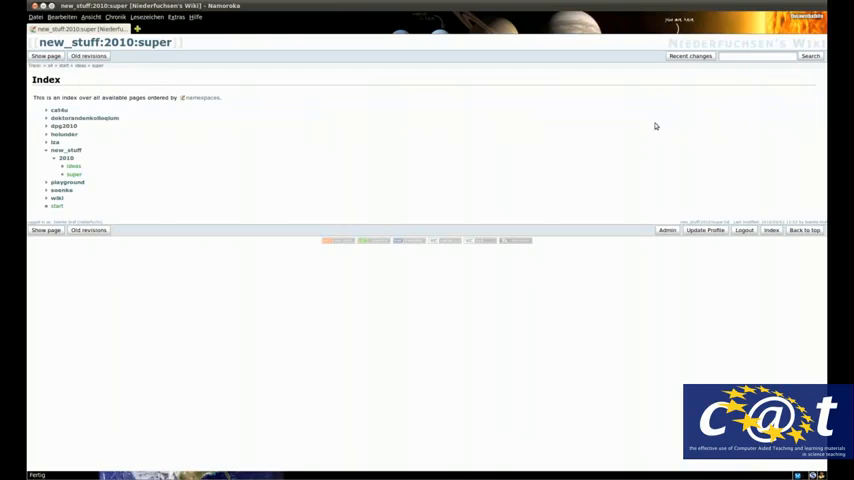
mouse_move(72, 174)
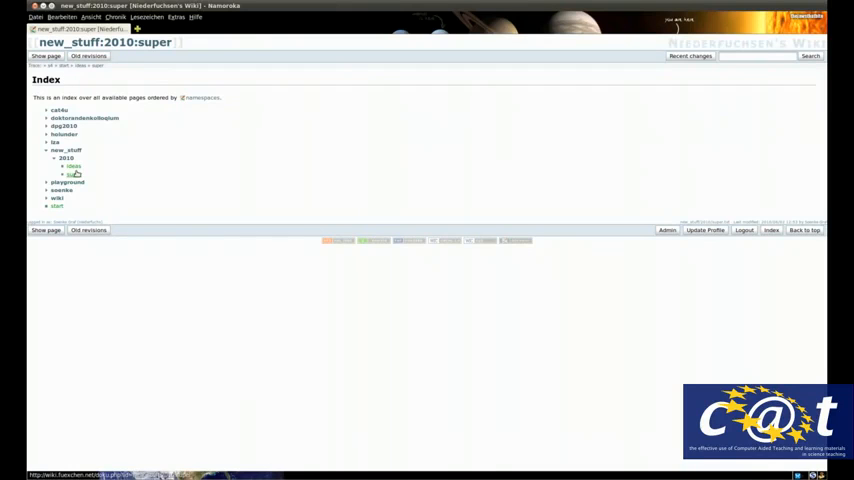
click(72, 166)
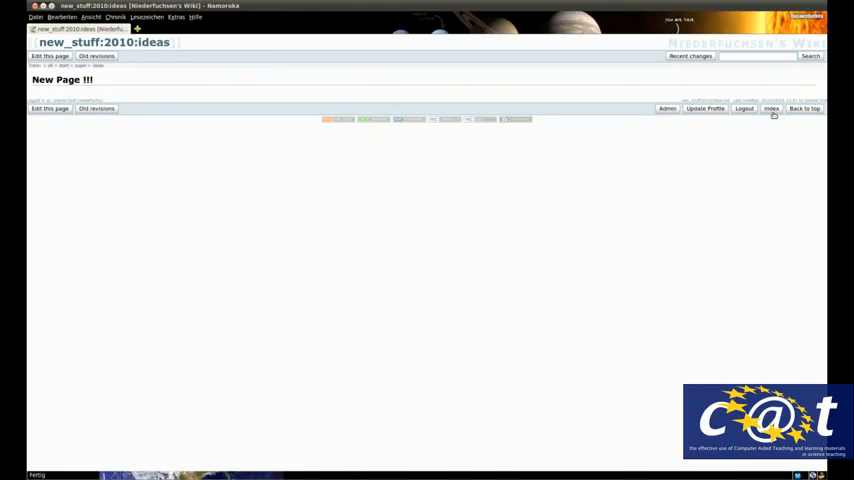
Collapse and re-expand the 2010 namespace in the Index, then land on the super page.
click(772, 108)
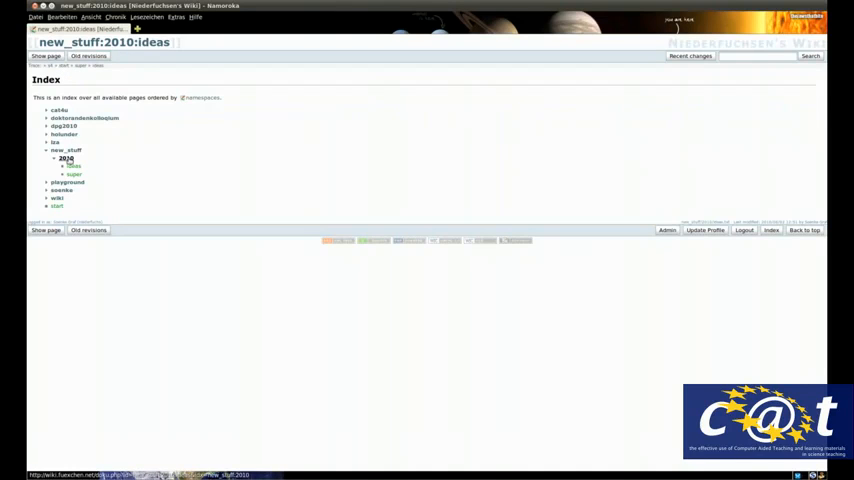
click(66, 158)
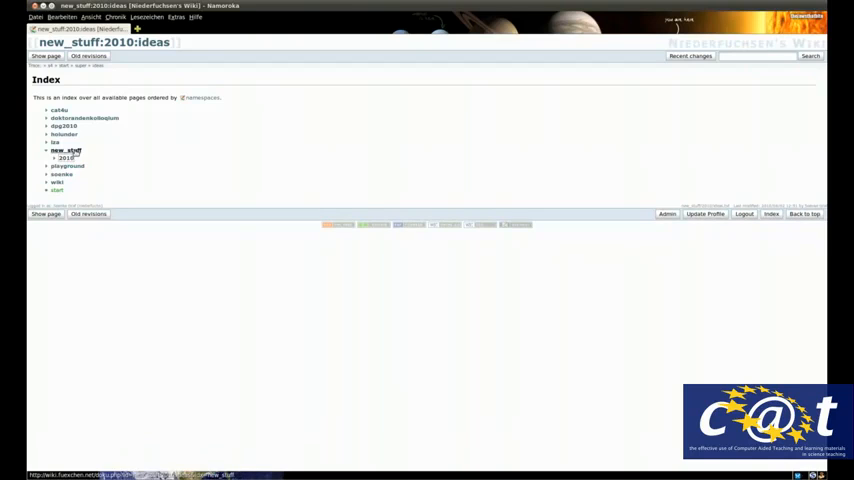
click(64, 158)
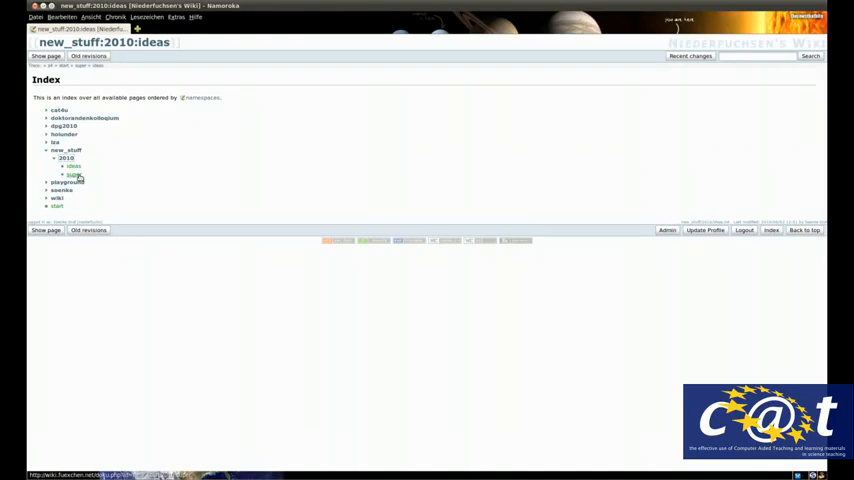
click(74, 174)
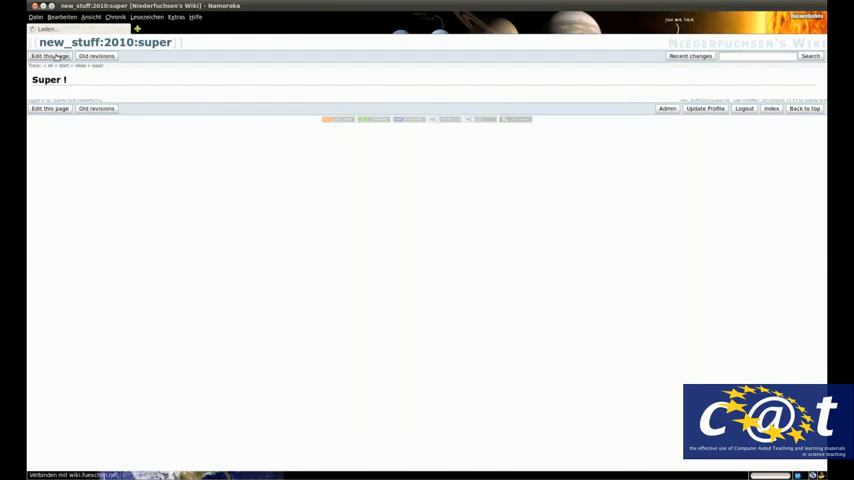
Empty and save the super page so DokuWiki deletes it, then return to the index.
click(48, 56)
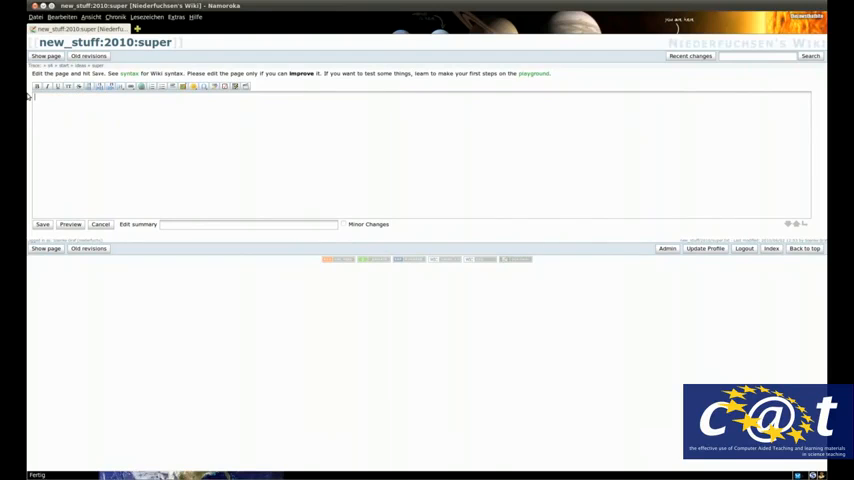
mouse_move(42, 224)
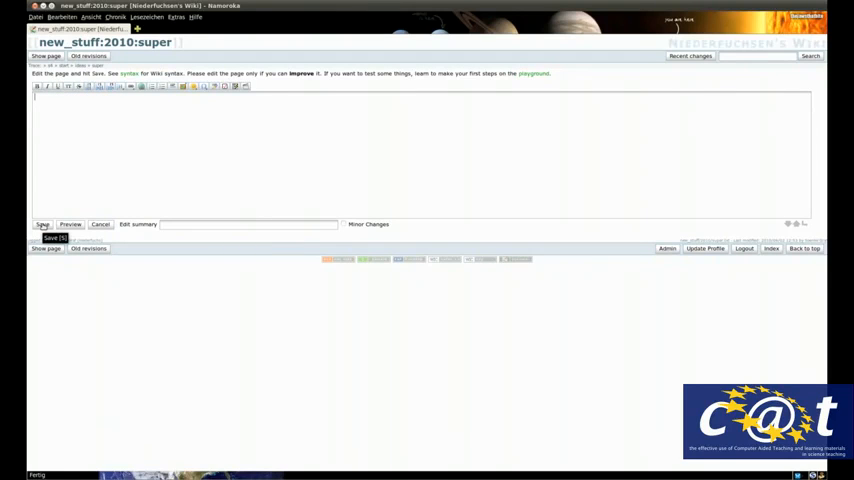
click(100, 224)
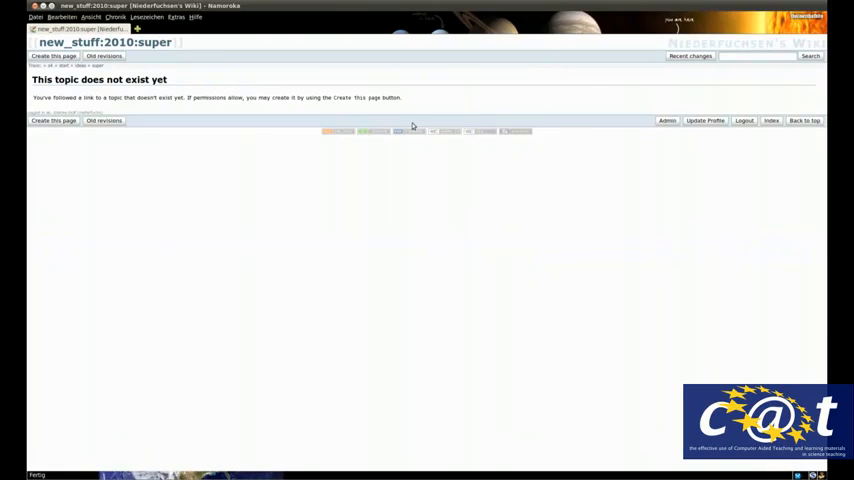
click(772, 120)
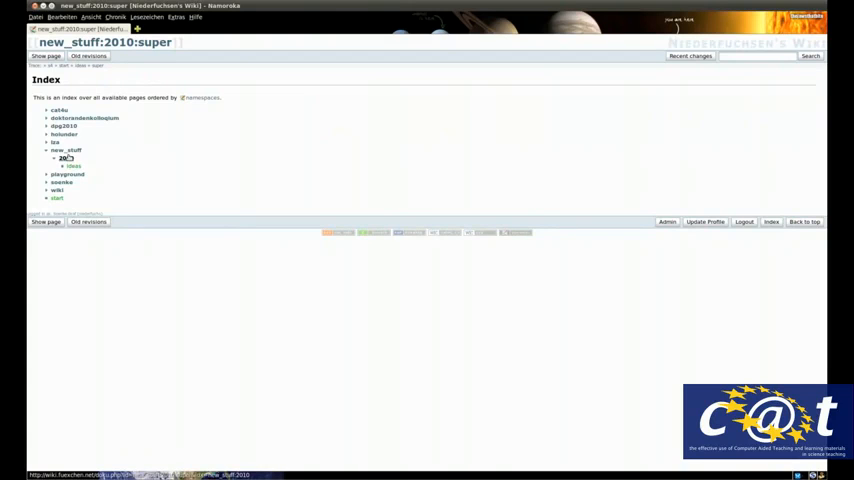
Expand 2010 to confirm only ideas remains, then expand two more namespaces.
click(64, 156)
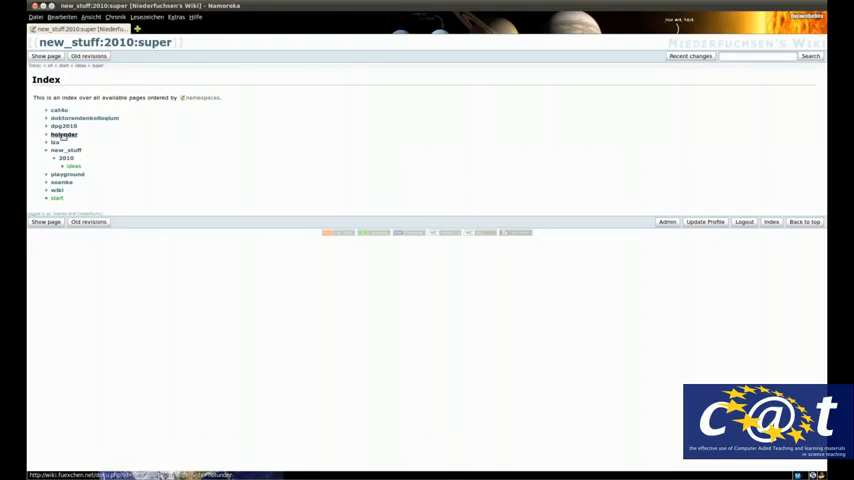
click(64, 126)
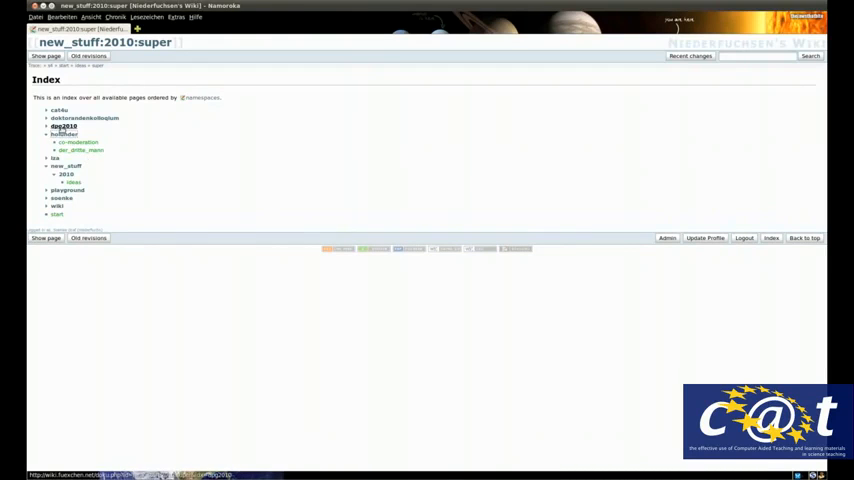
click(64, 126)
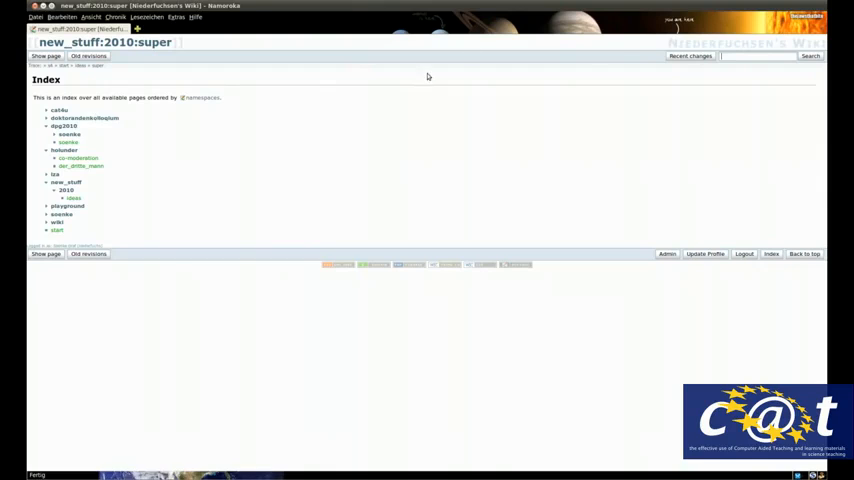
mouse_move(196, 134)
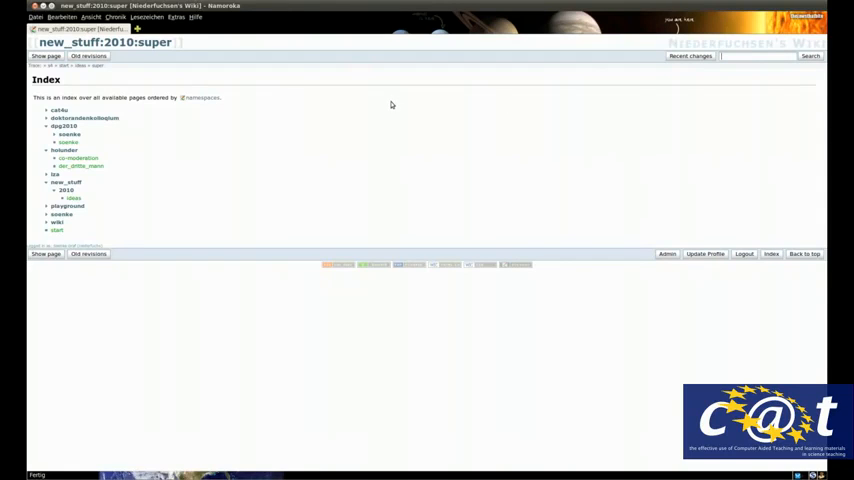
mouse_move(384, 100)
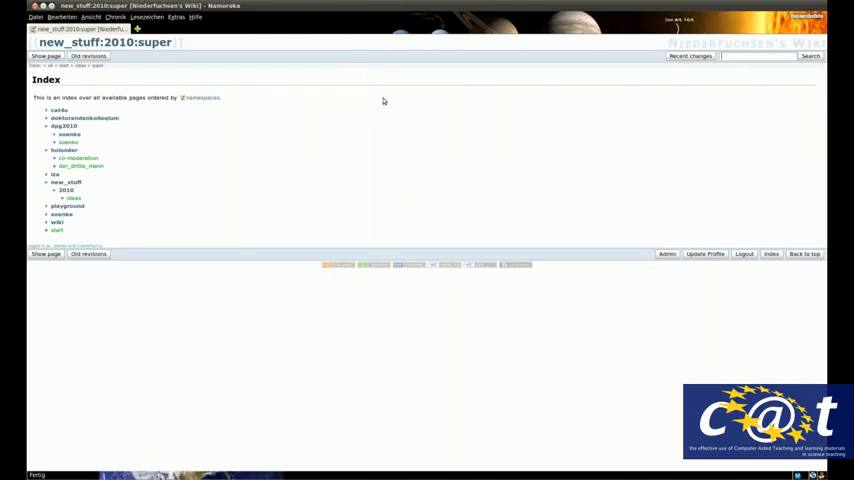
mouse_move(376, 104)
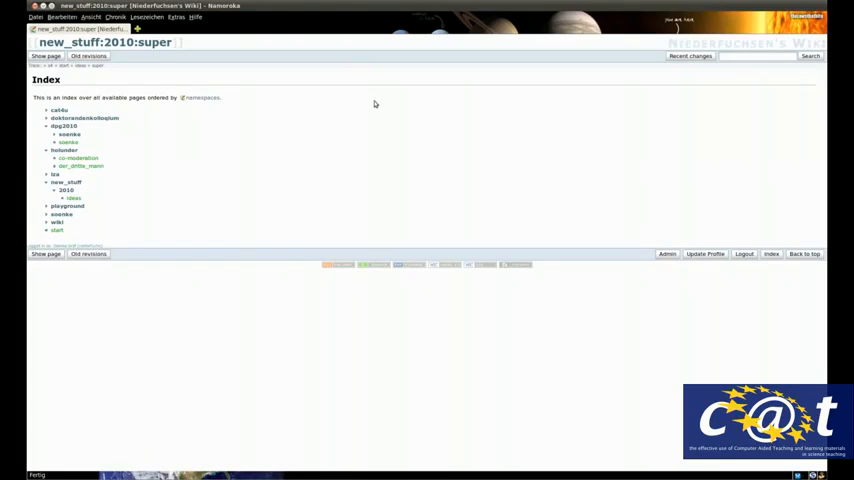
mouse_move(402, 148)
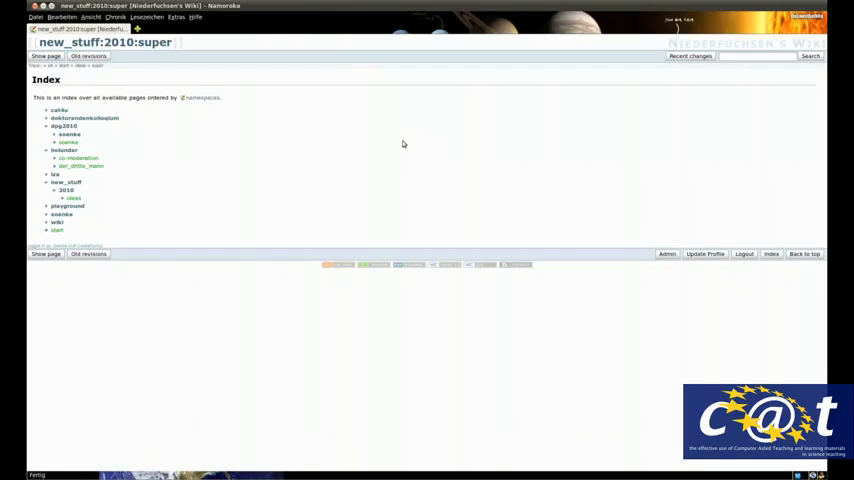
mouse_move(414, 140)
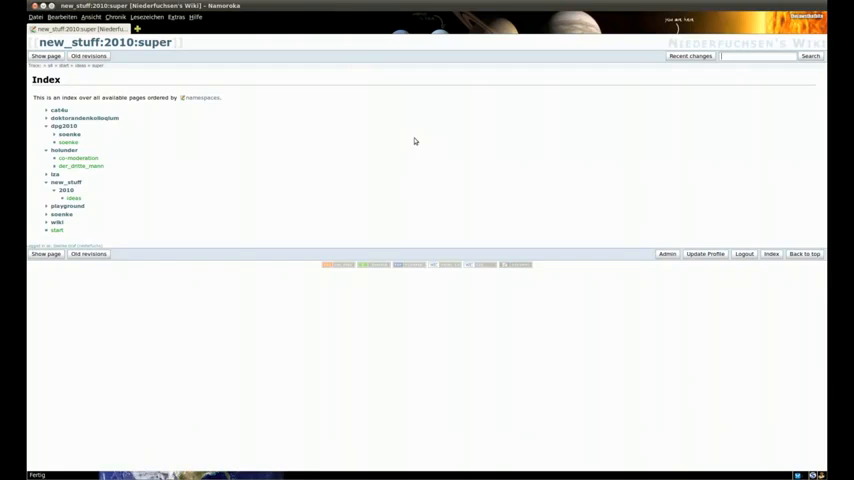